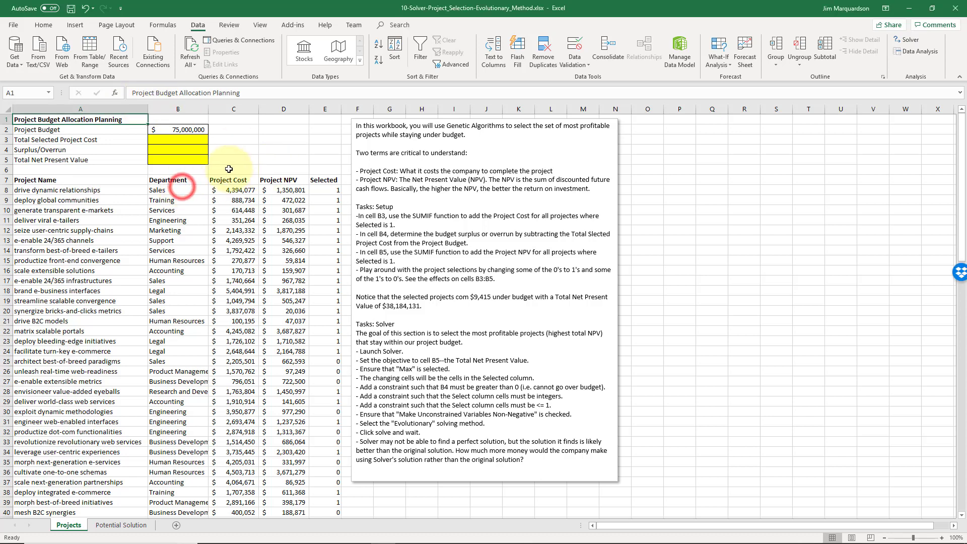
# Step: Review the project table columns, the $75,000,000 budget and the Total Selected Project Cost label
pyautogui.click(178, 180)
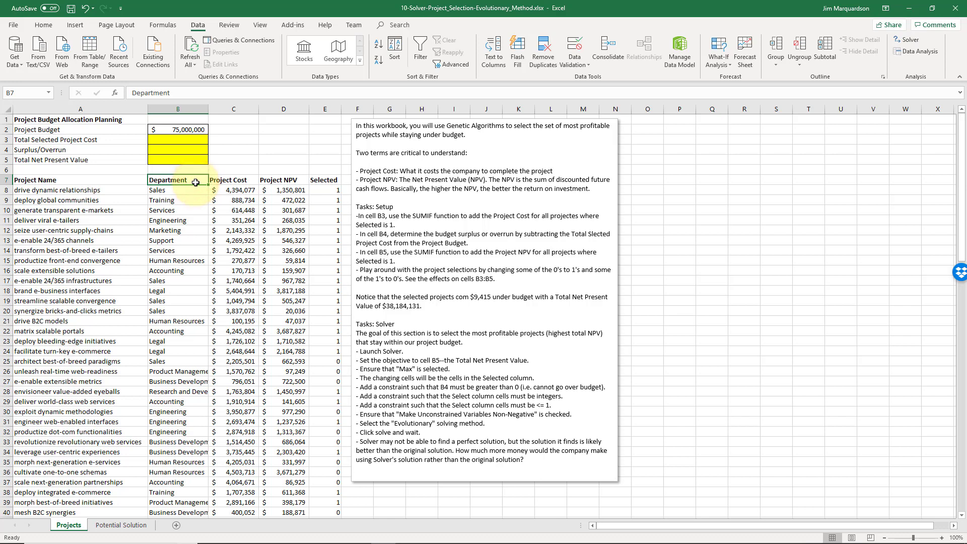
pyautogui.click(179, 129)
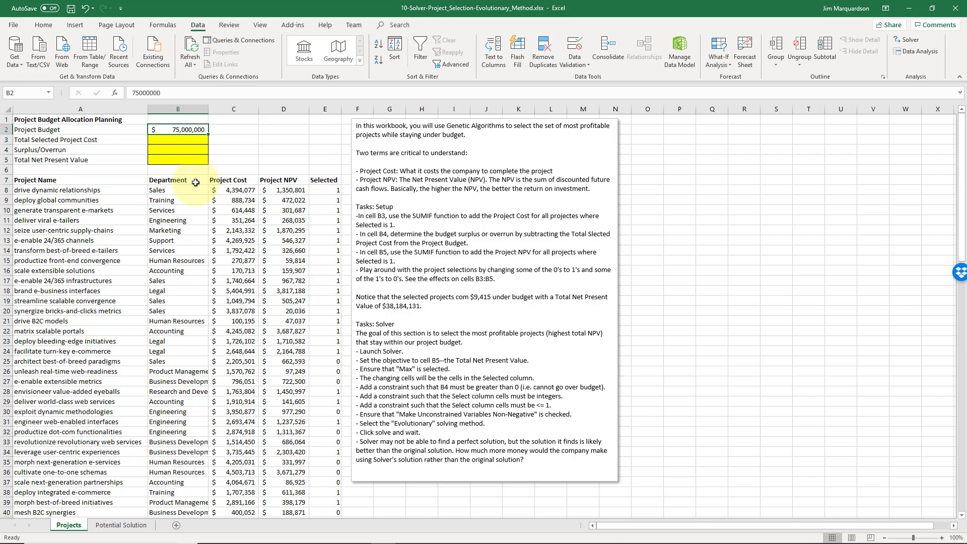
pyautogui.click(80, 169)
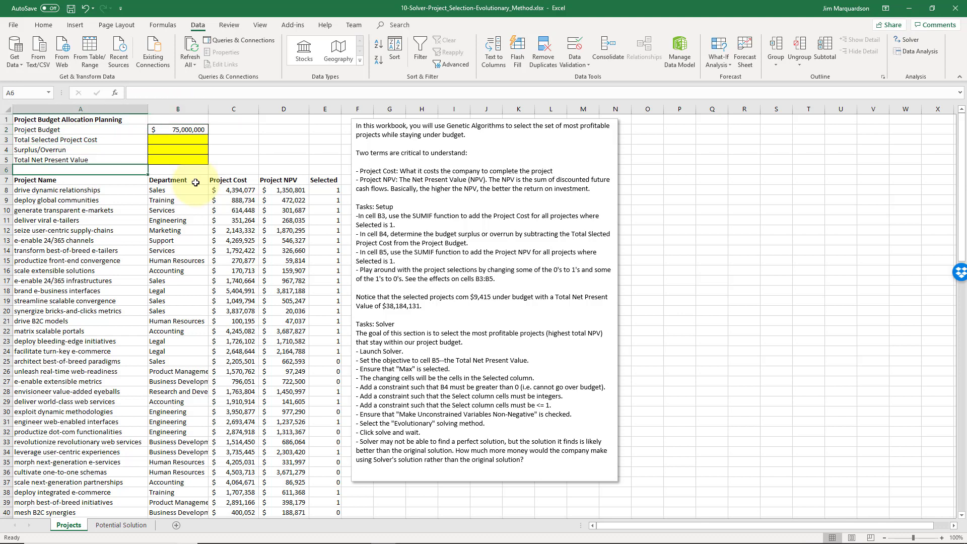
pyautogui.click(80, 179)
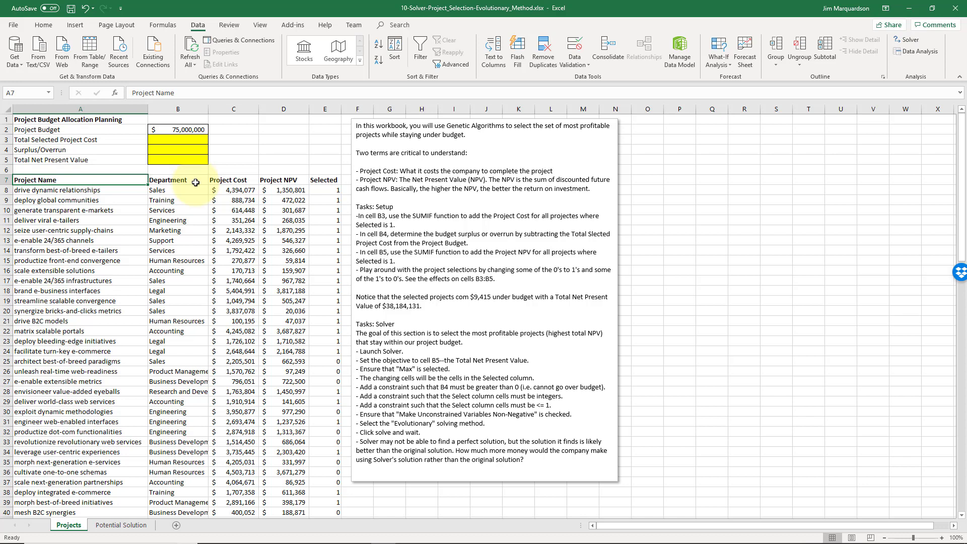
pyautogui.click(178, 180)
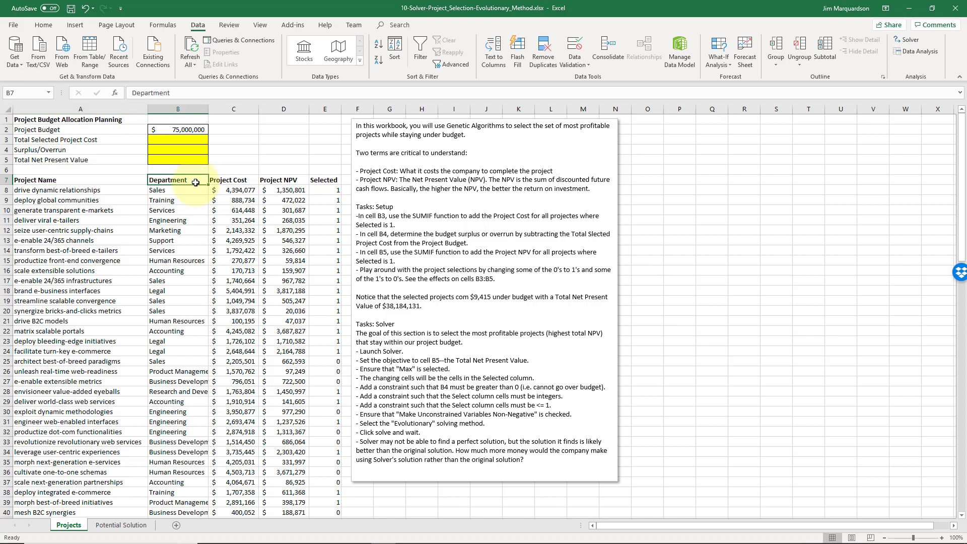
pyautogui.click(233, 179)
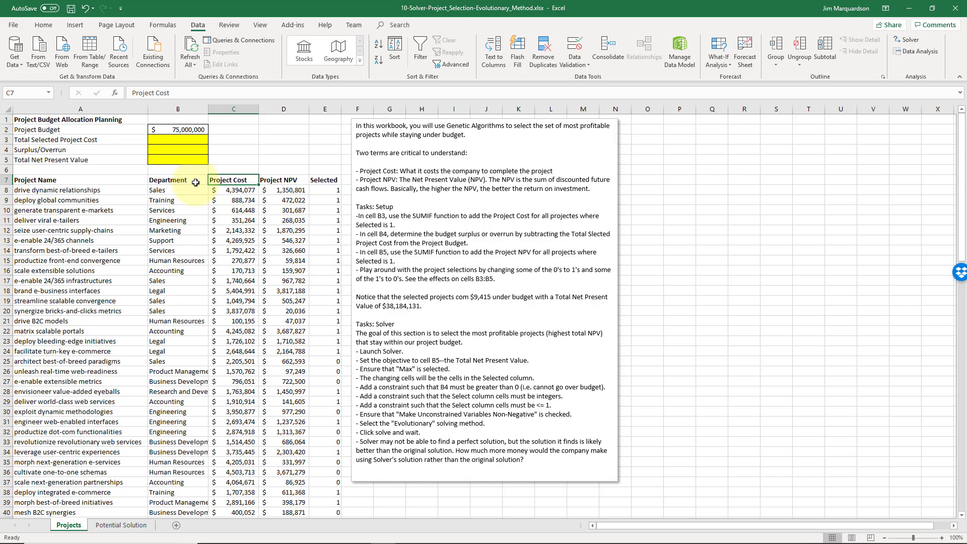
pyautogui.click(283, 179)
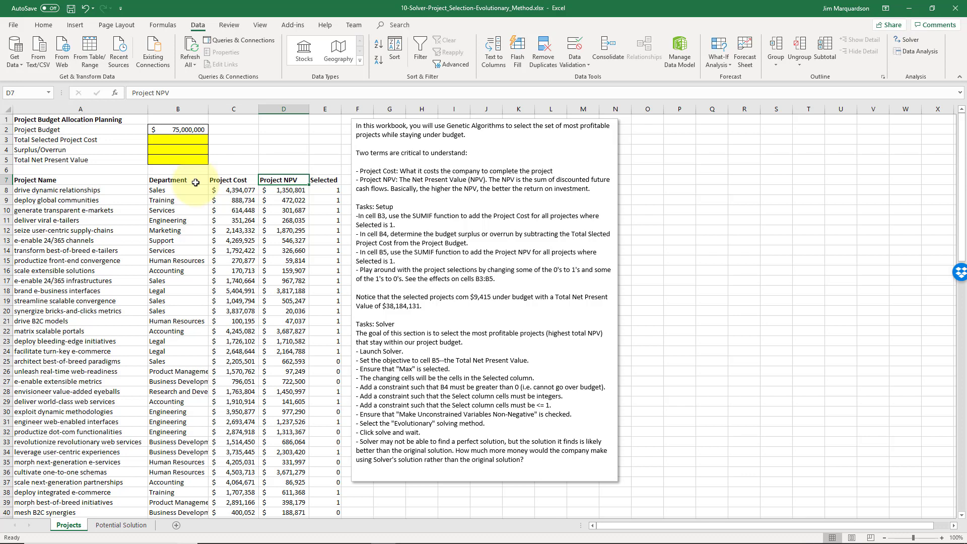
pyautogui.click(324, 190)
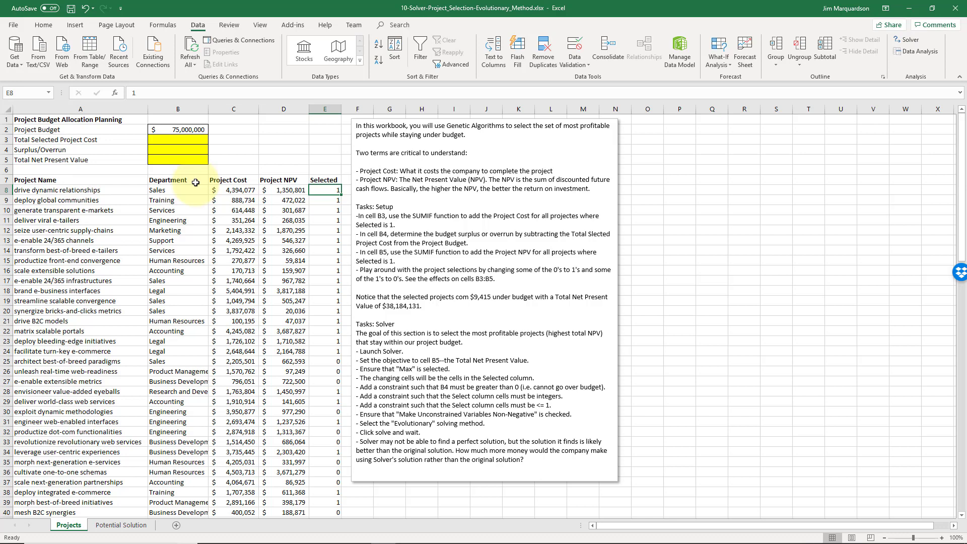
pyautogui.click(325, 167)
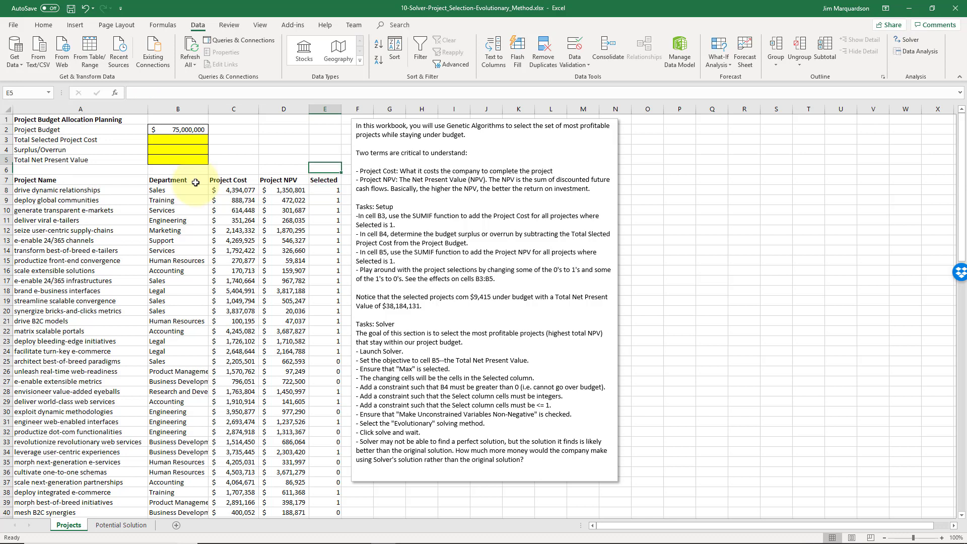
pyautogui.click(79, 140)
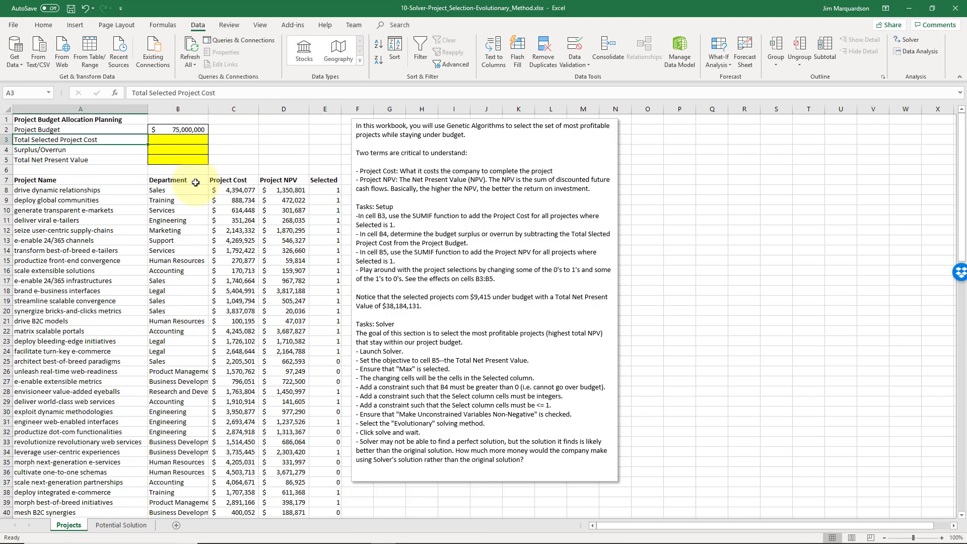
# Step: Enter =SUMIF(E8:E107,1,C8:C107) in B3, totalling selected project costs to $74,431,572
pyautogui.click(178, 139)
pyautogui.write('=')
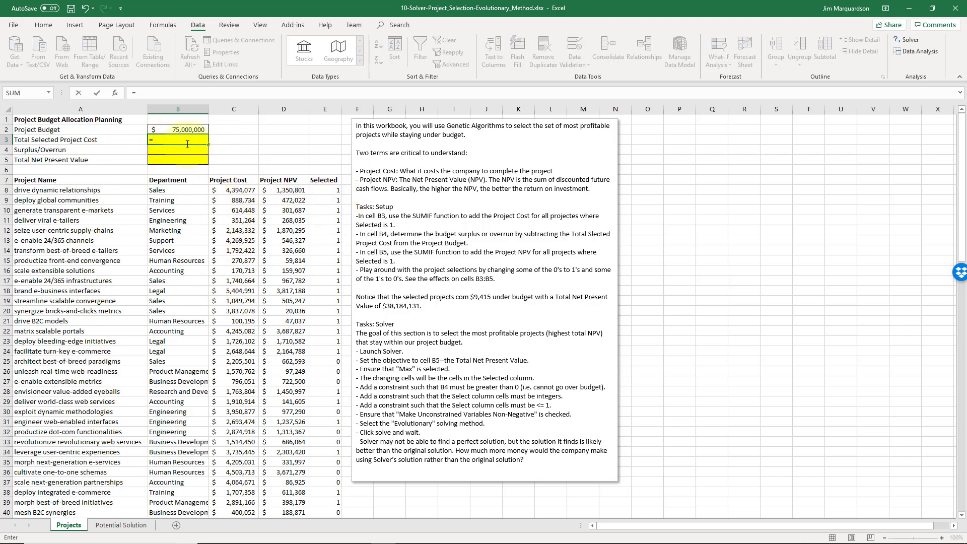
pyautogui.write('sumif(')
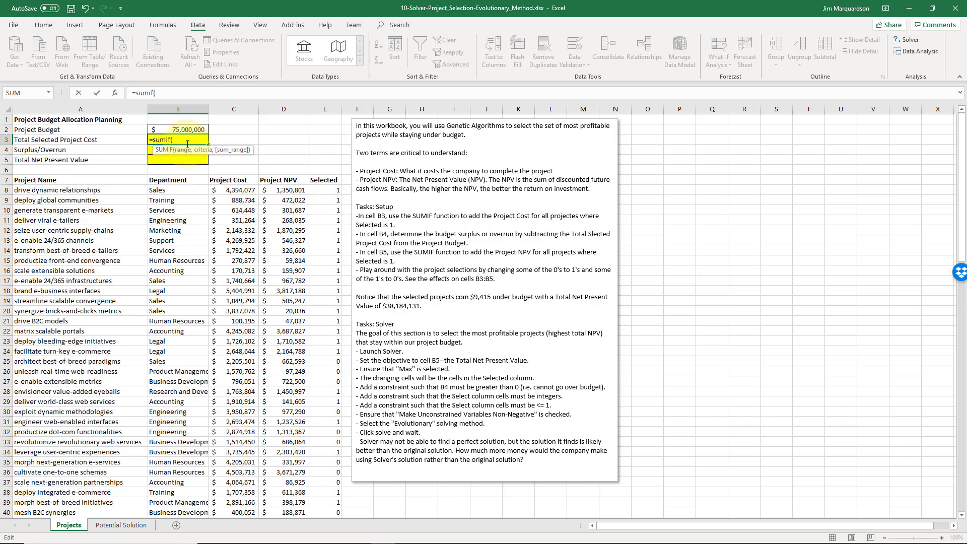
pyautogui.click(324, 190)
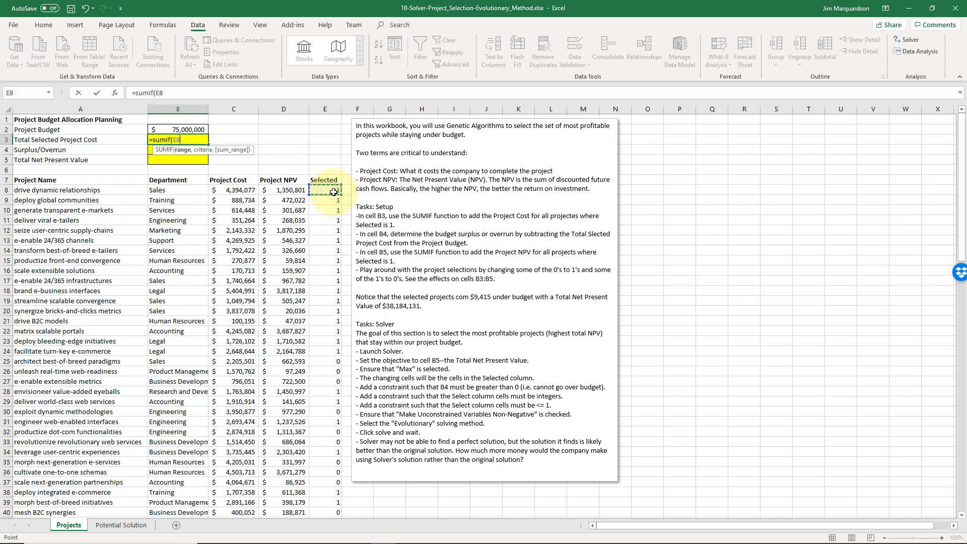
pyautogui.press('end')
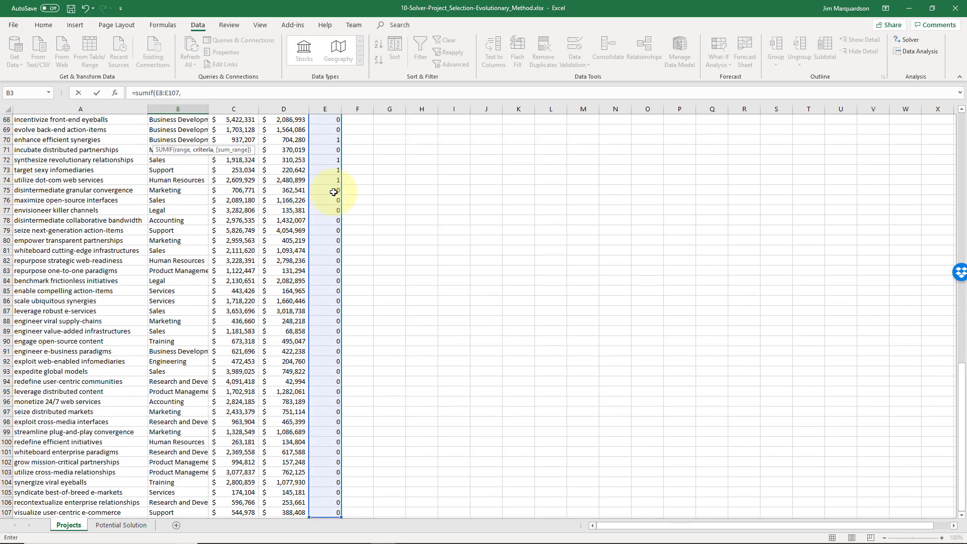
pyautogui.write('1,C8:C107)')
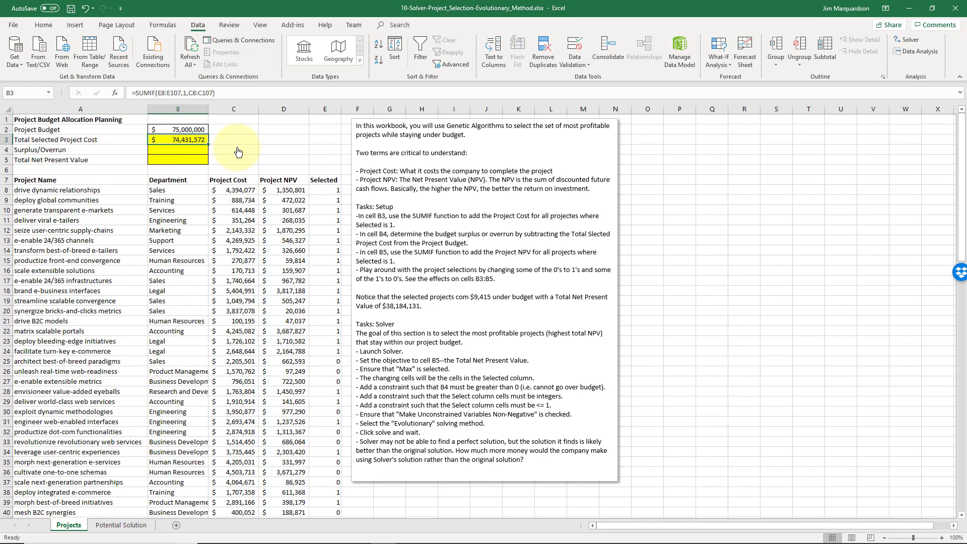
pyautogui.click(324, 200)
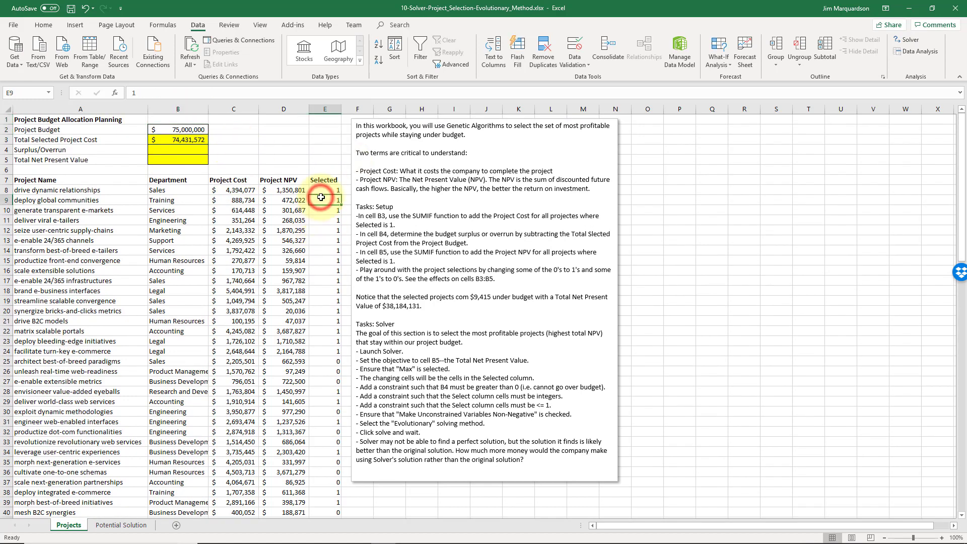
pyautogui.click(283, 179)
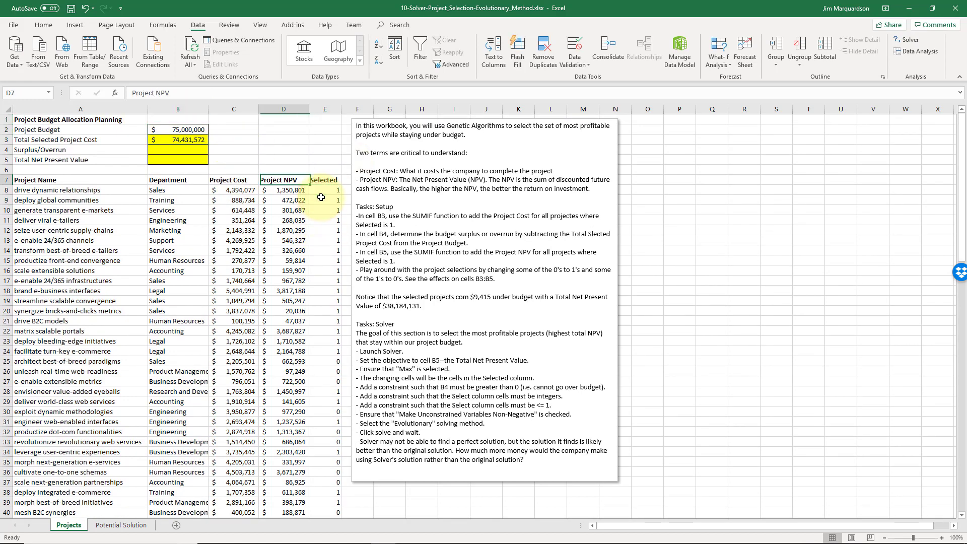
pyautogui.click(80, 170)
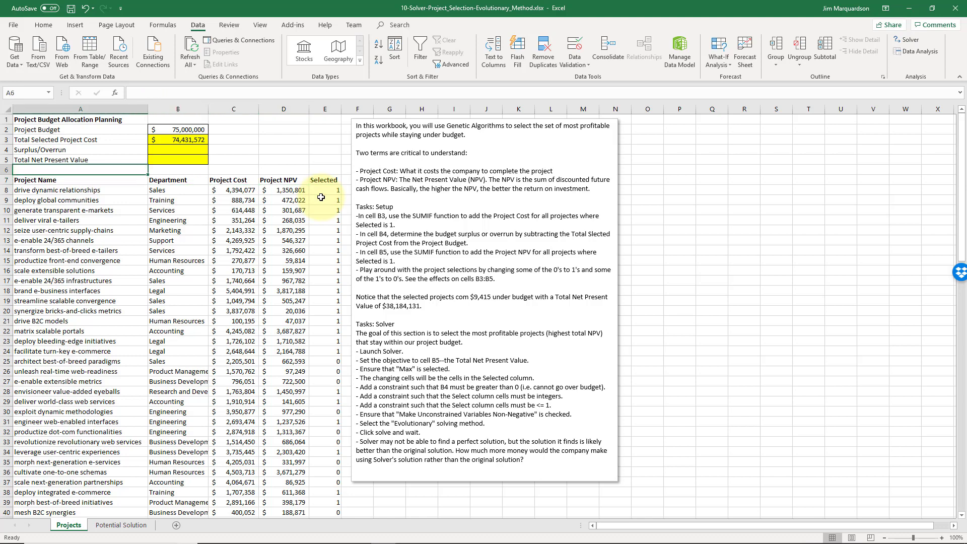
pyautogui.click(178, 139)
pyautogui.write('=')
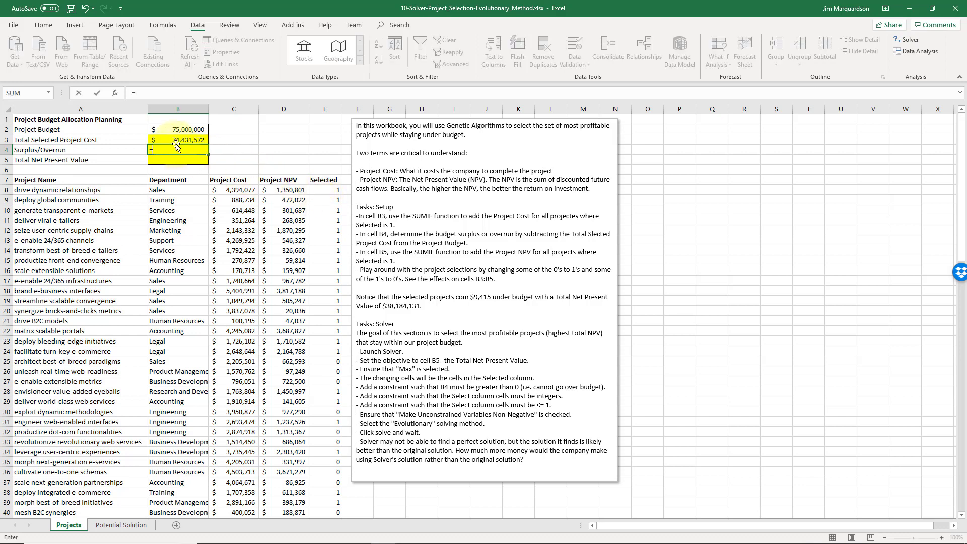
# Step: Enter =B2-B3 in B4 to show the $568,428 surplus
pyautogui.click(178, 129)
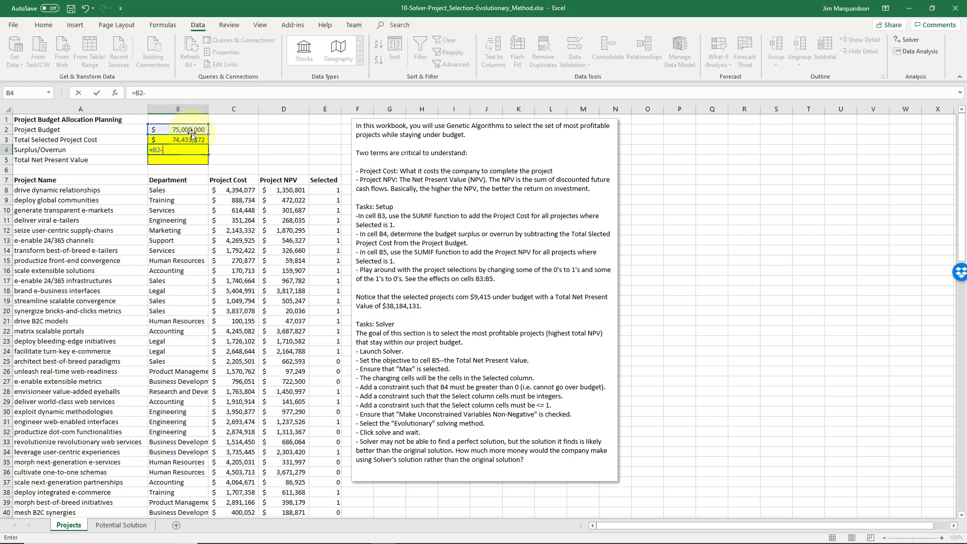
pyautogui.click(179, 139)
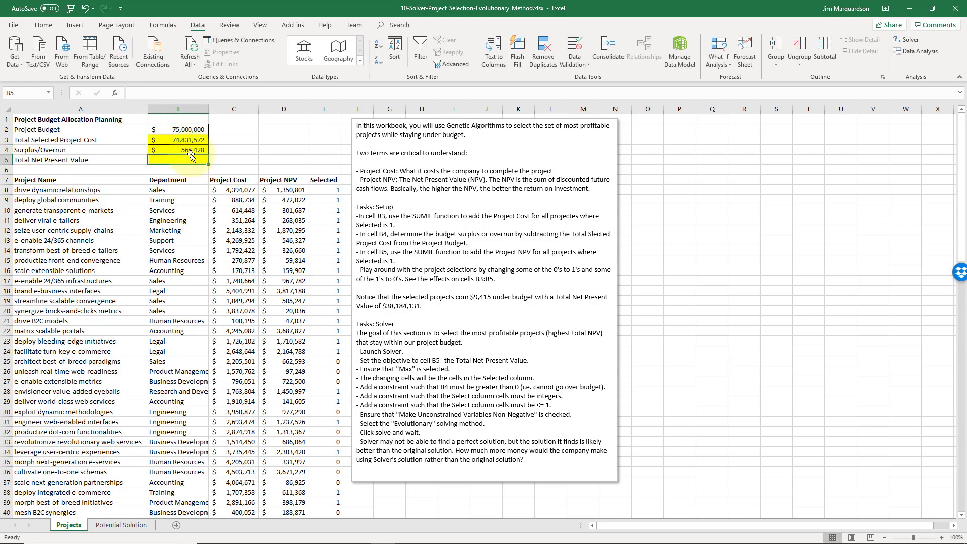
pyautogui.moveTo(185, 160)
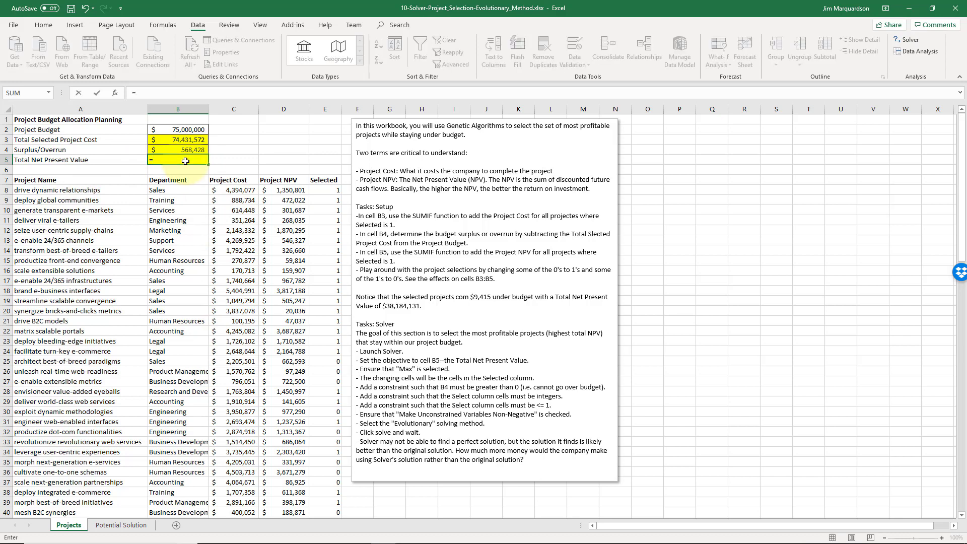
pyautogui.write('=sumif(')
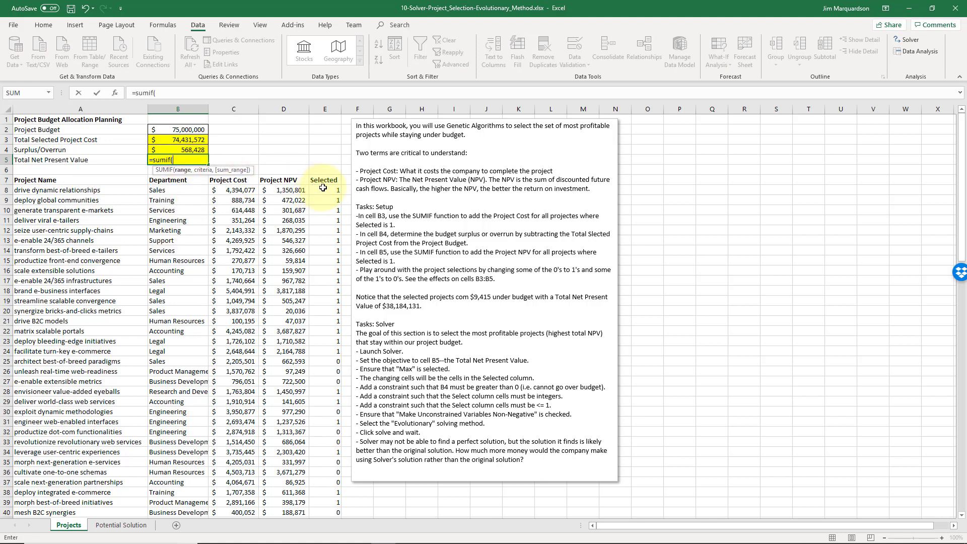
pyautogui.click(324, 190)
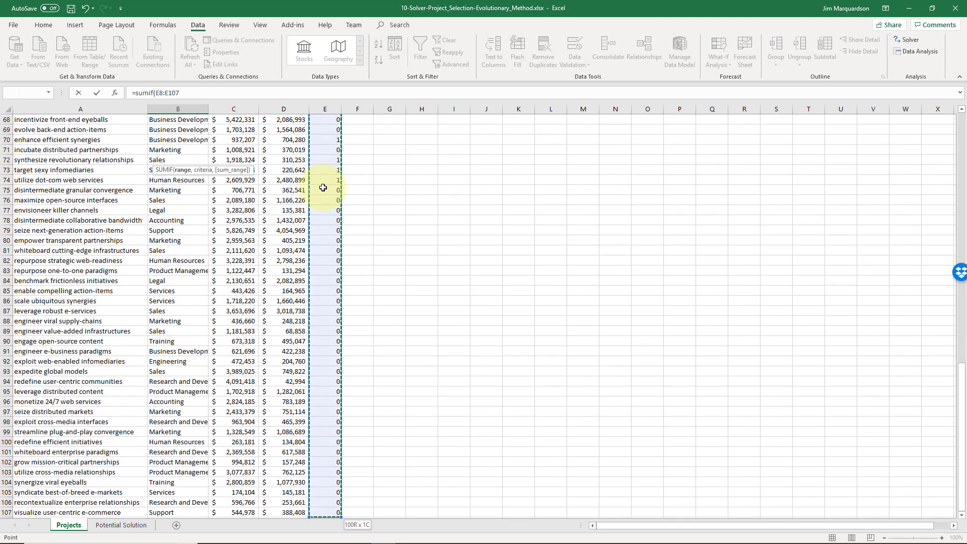
pyautogui.write(',1, D8:D107')
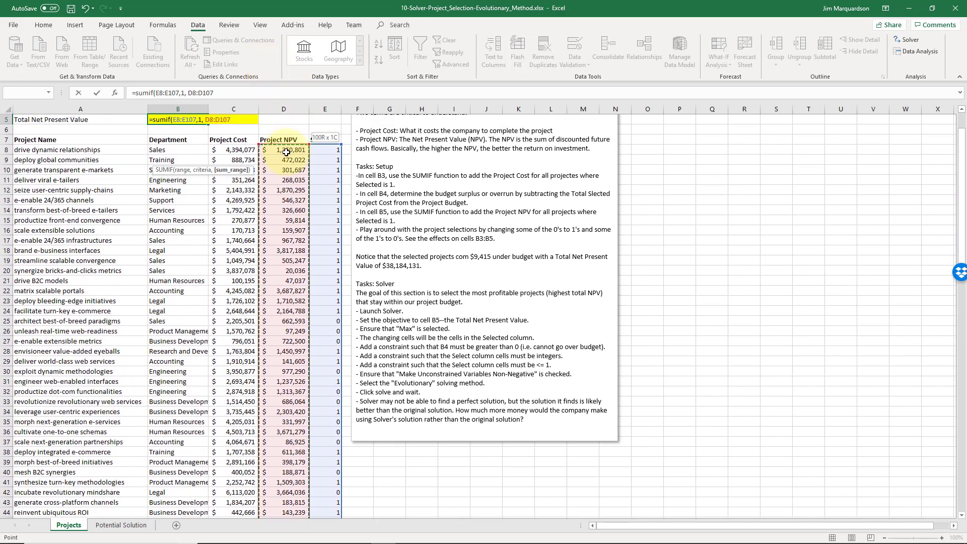
pyautogui.press('Return')
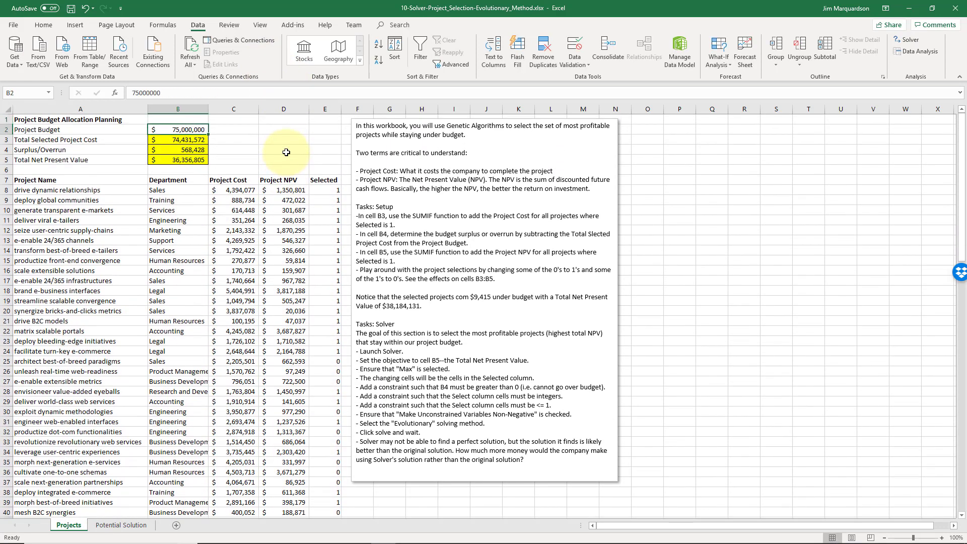
pyautogui.click(178, 140)
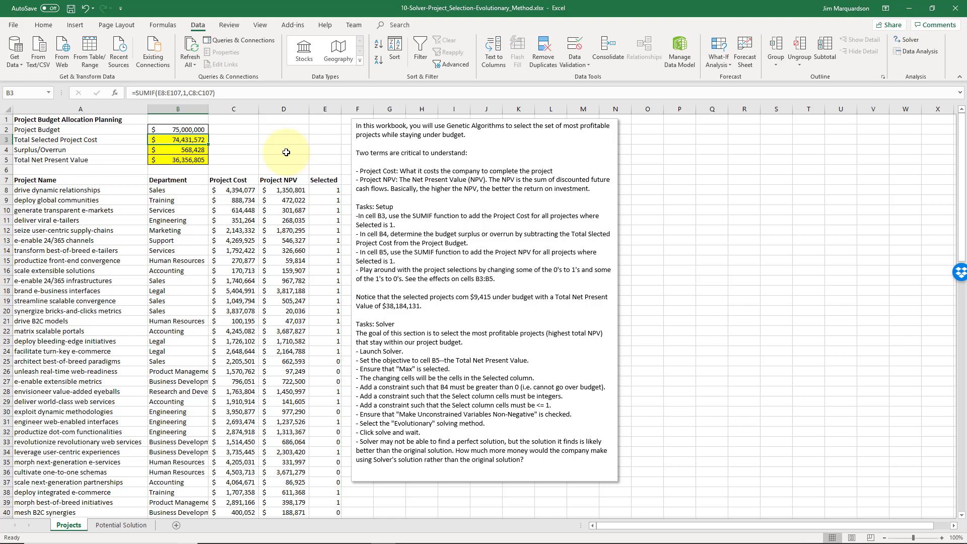
pyautogui.click(178, 150)
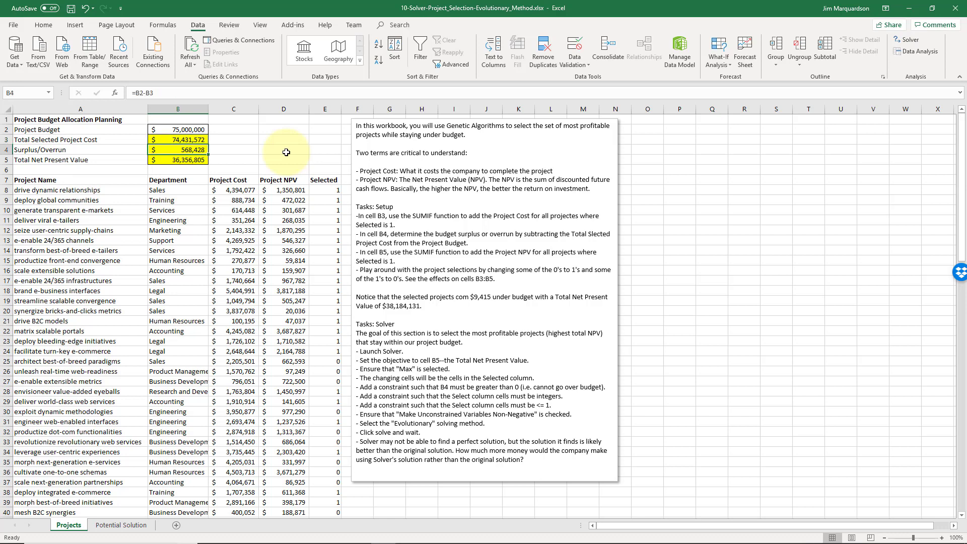
pyautogui.click(178, 159)
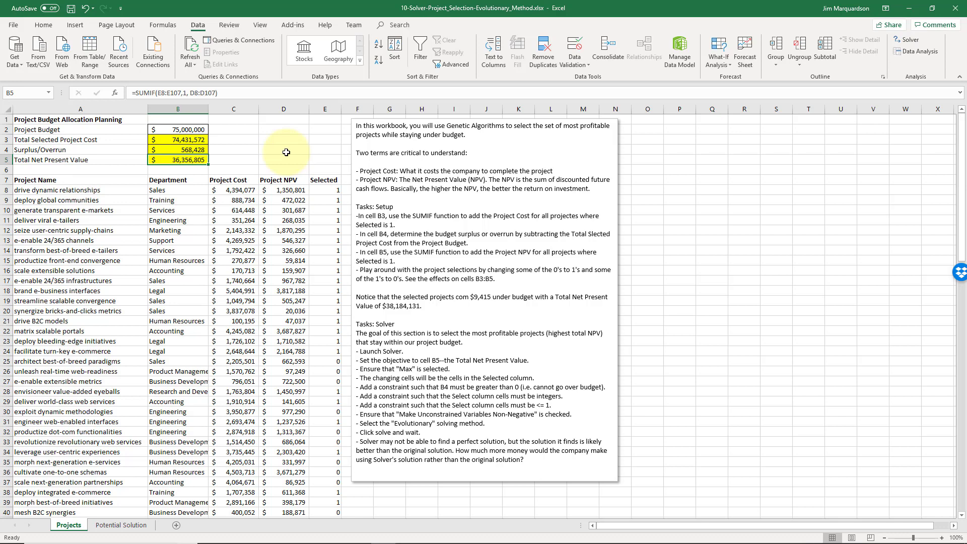
pyautogui.click(177, 169)
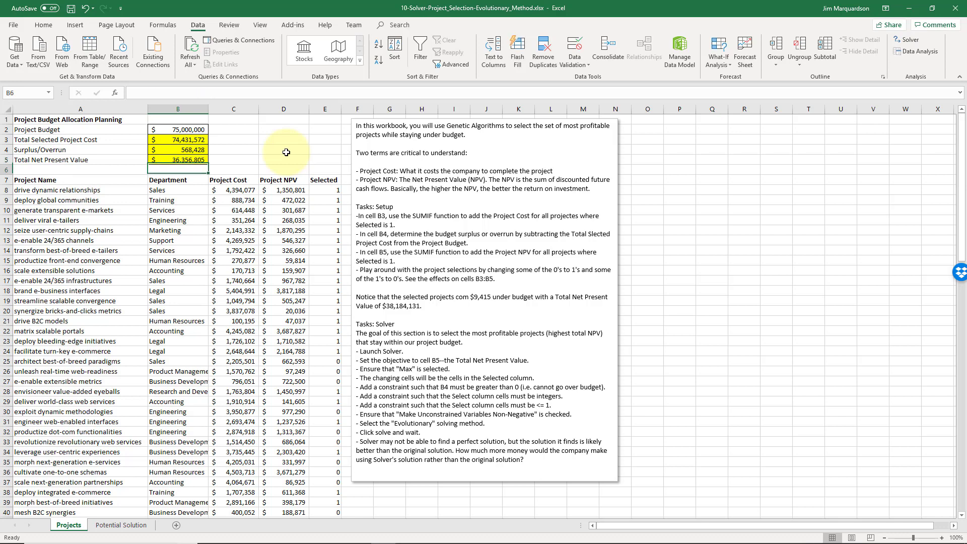
# Step: Toggle the Selected flags of seven projects, including drive B2C models and facilitate turn-key e-commerce
pyautogui.click(324, 209)
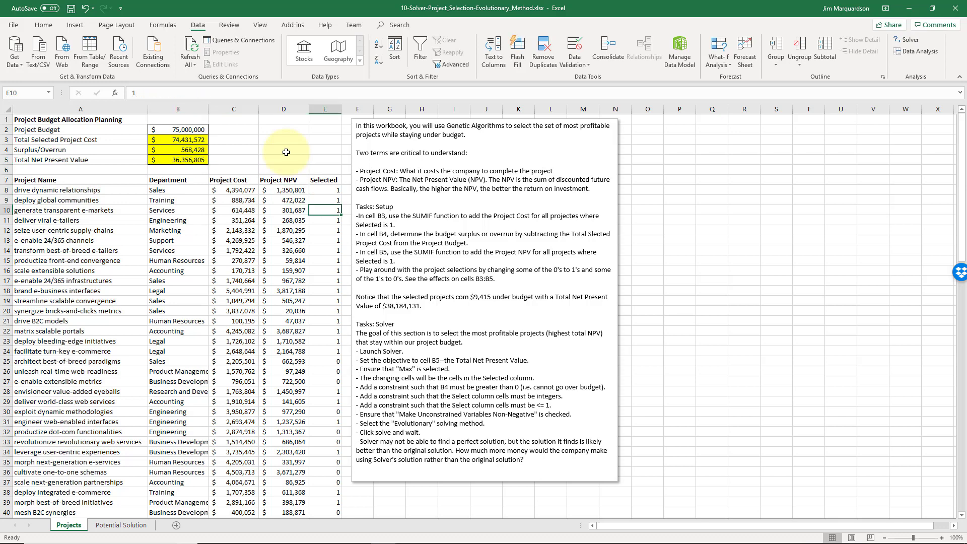
pyautogui.click(325, 321)
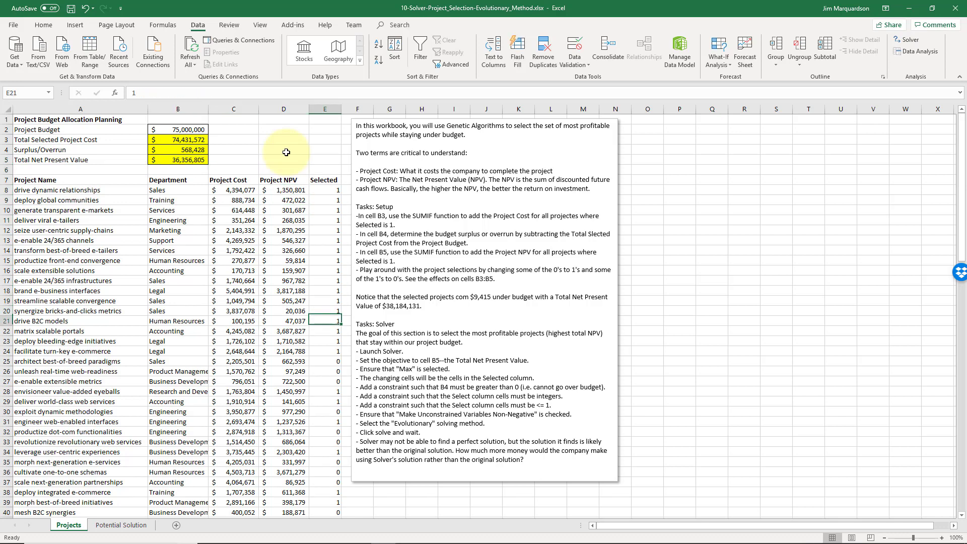
pyautogui.click(324, 360)
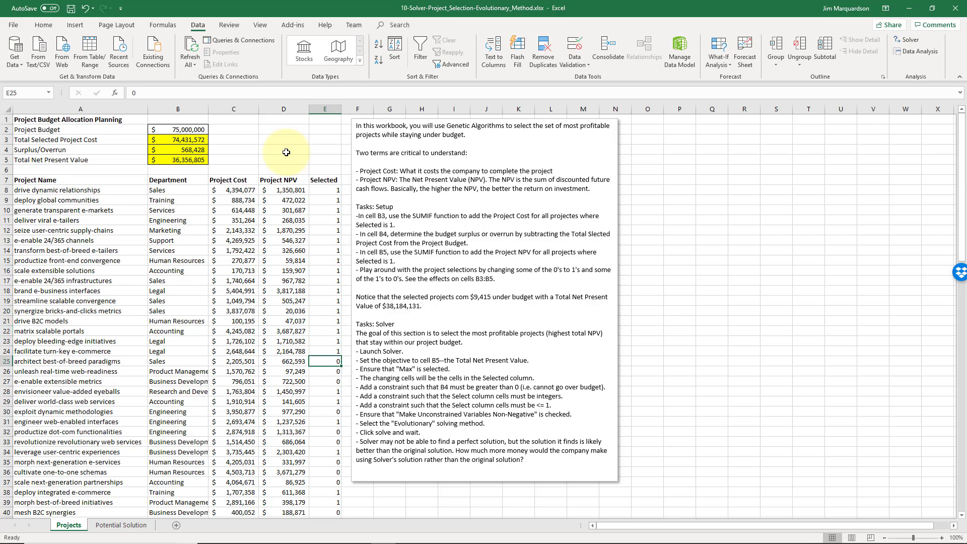
pyautogui.click(324, 291)
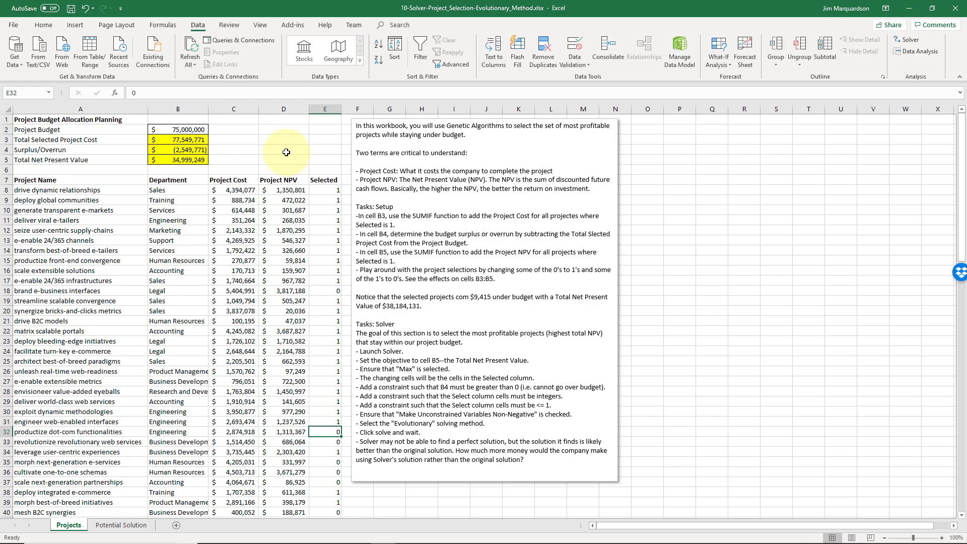
pyautogui.click(324, 422)
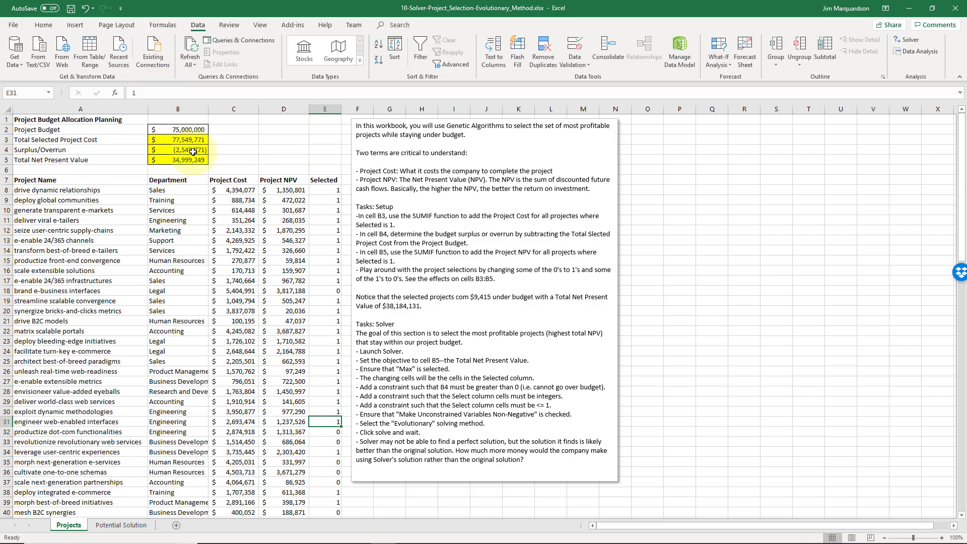
pyautogui.moveTo(322, 339)
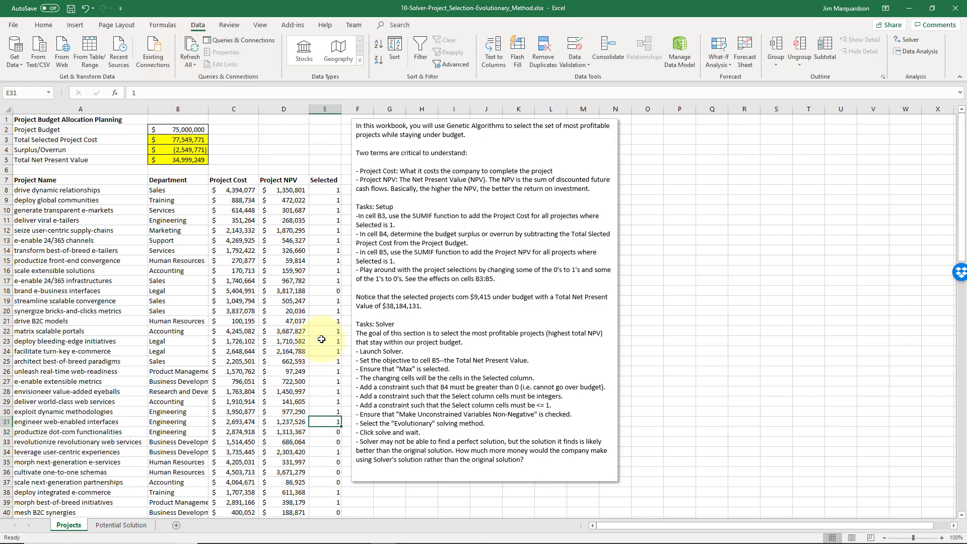
pyautogui.click(323, 341)
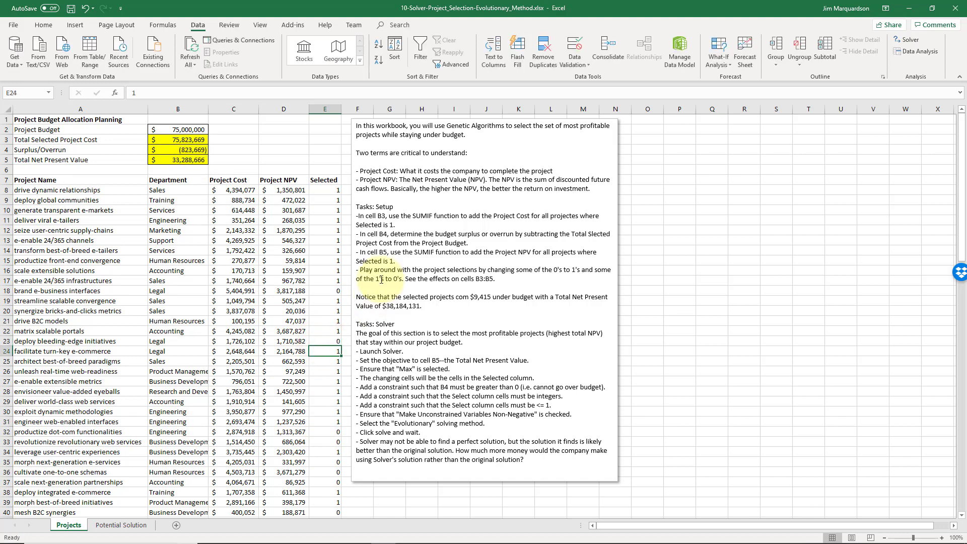
pyautogui.click(324, 371)
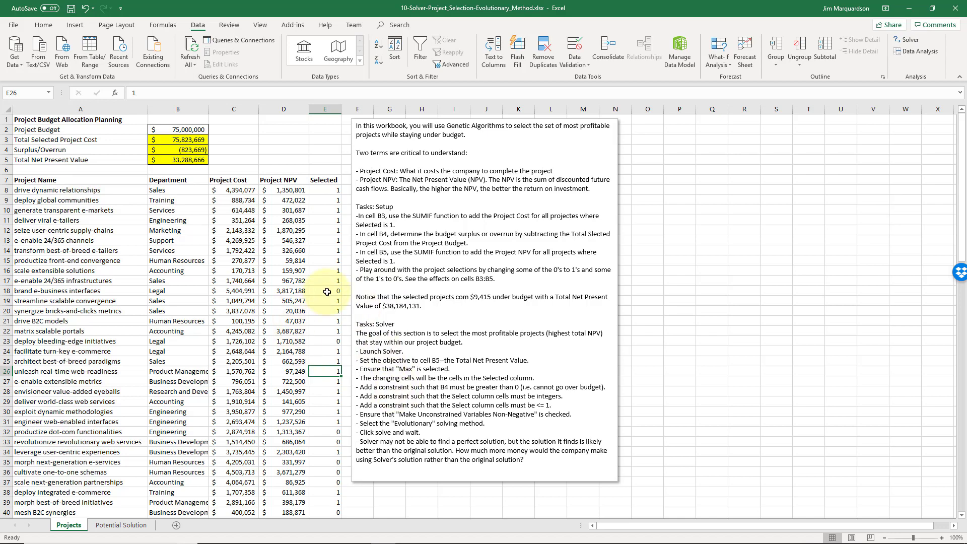
# Step: Check the surplus formula and selections, then note 33,000,000 in C5 beside total NPV
pyautogui.scroll(-3)
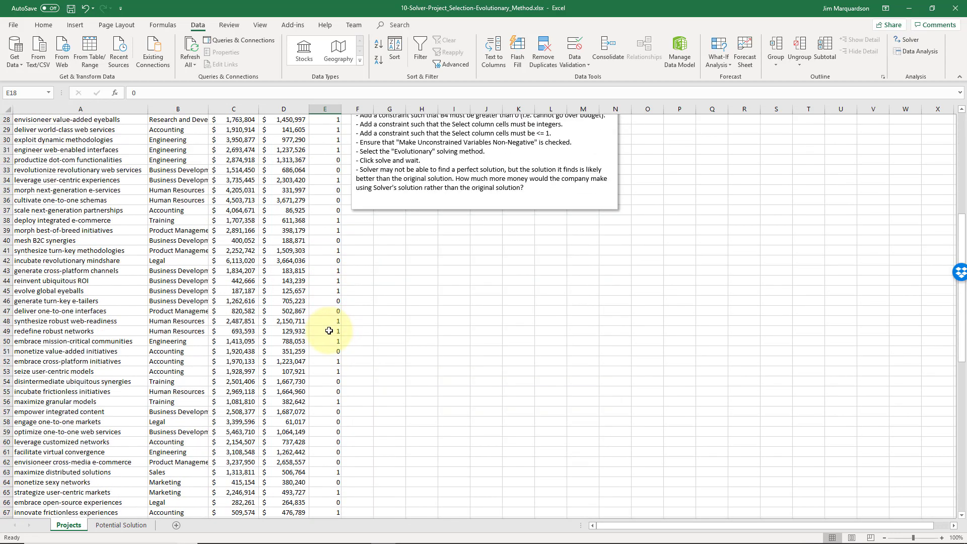
pyautogui.scroll(-3)
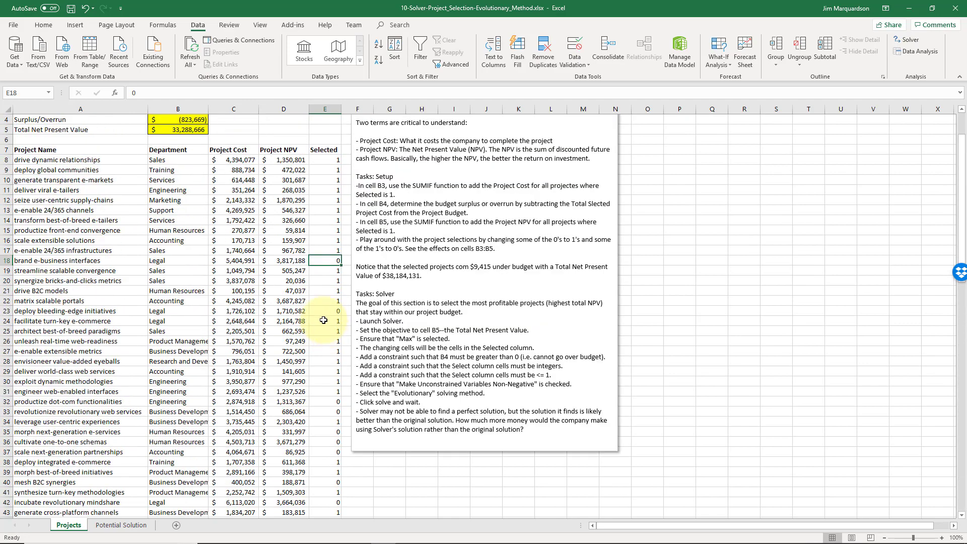
pyautogui.scroll(3)
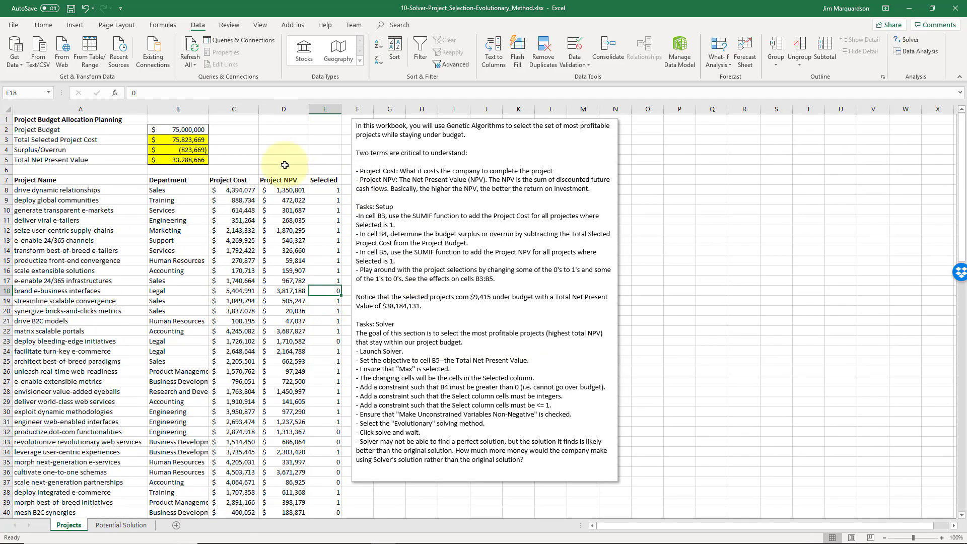
pyautogui.click(178, 149)
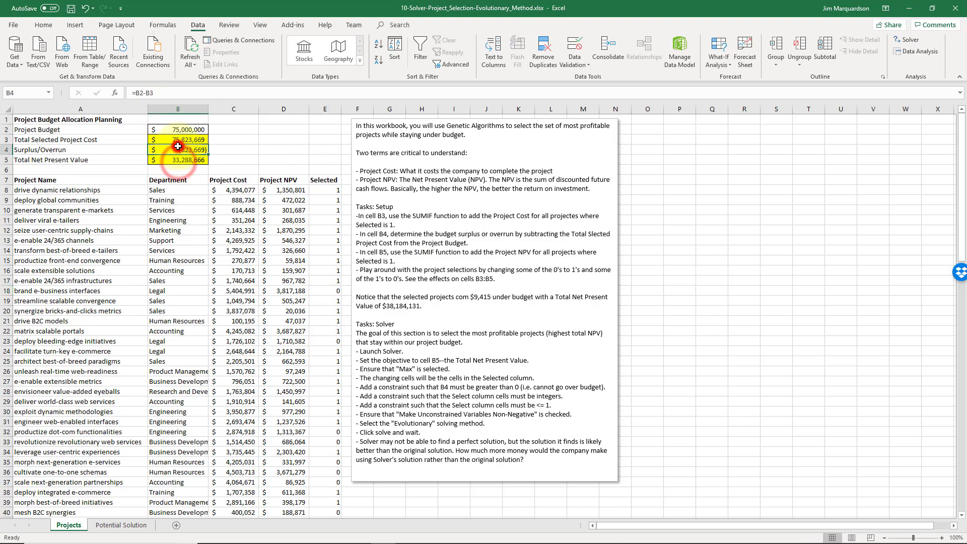
pyautogui.click(324, 189)
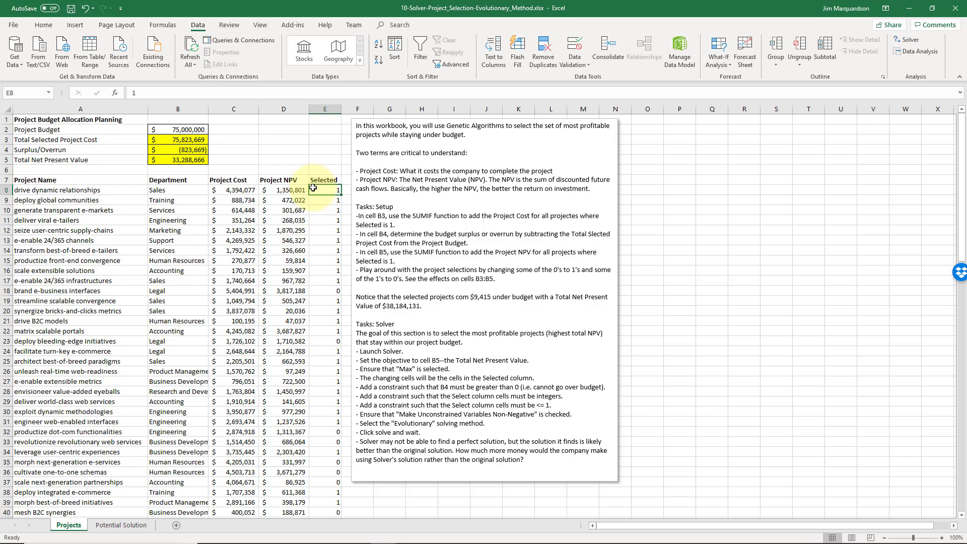
pyautogui.click(324, 170)
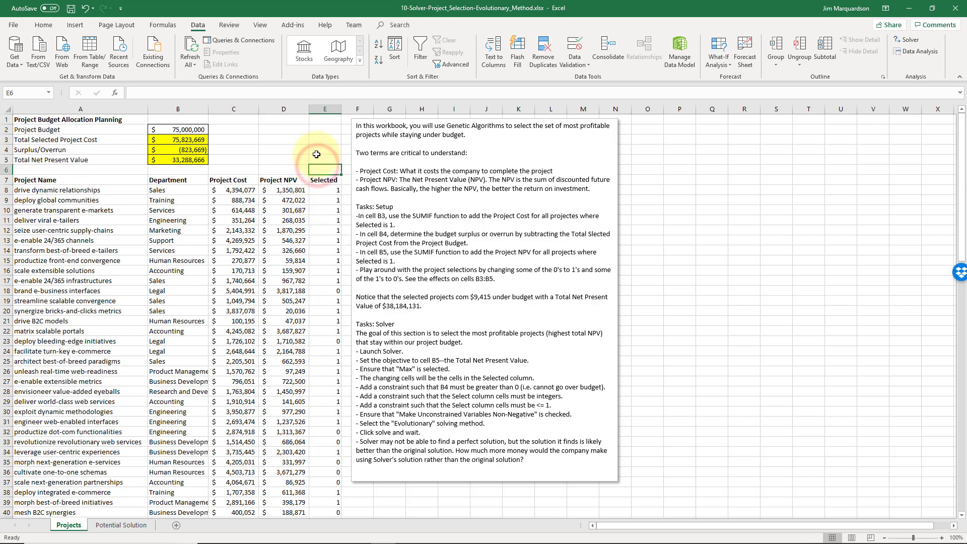
pyautogui.click(324, 190)
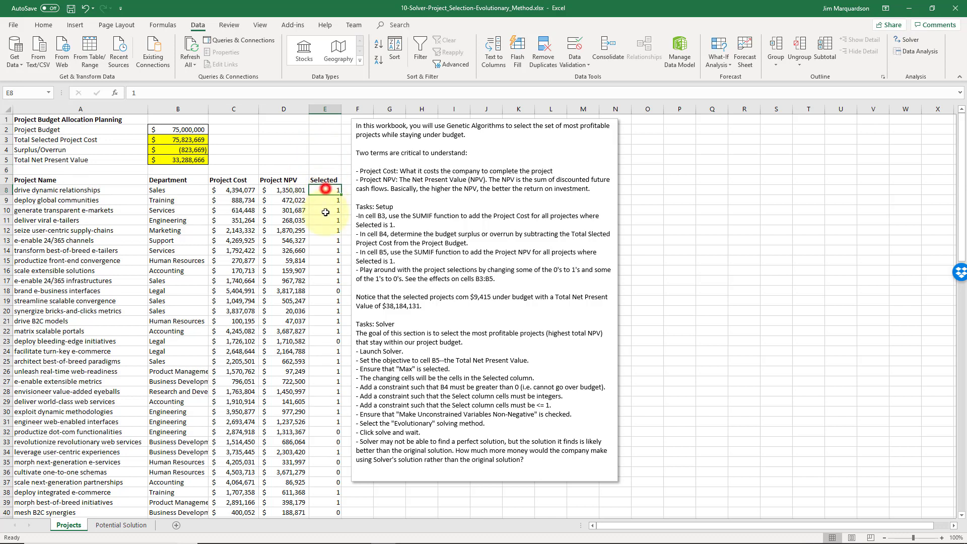
pyautogui.moveTo(324, 190); pyautogui.dragTo(324, 200)
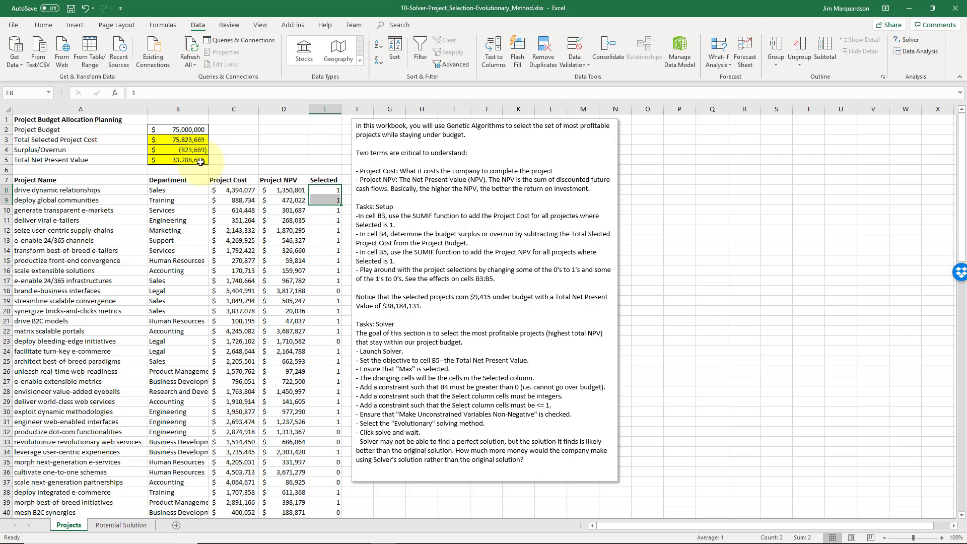
pyautogui.click(233, 150)
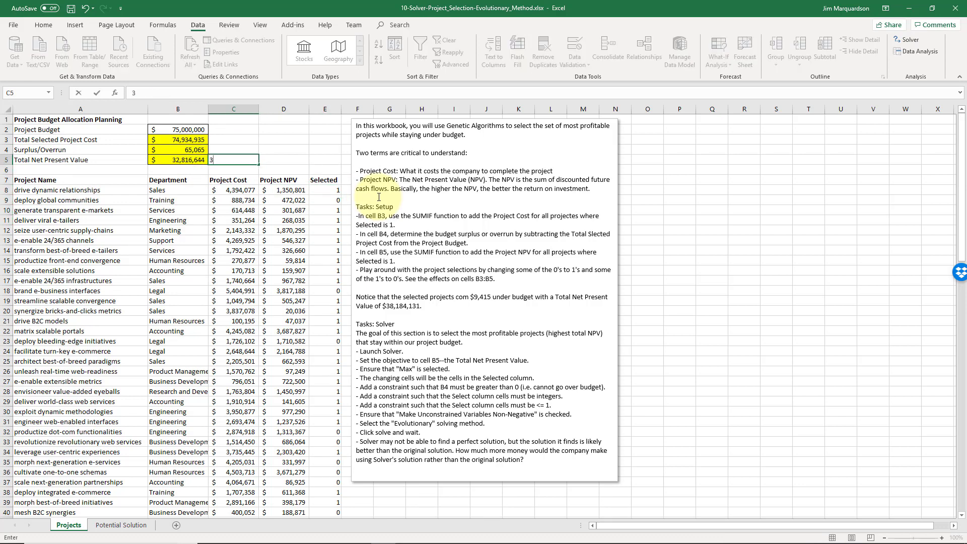
pyautogui.write('3000000')
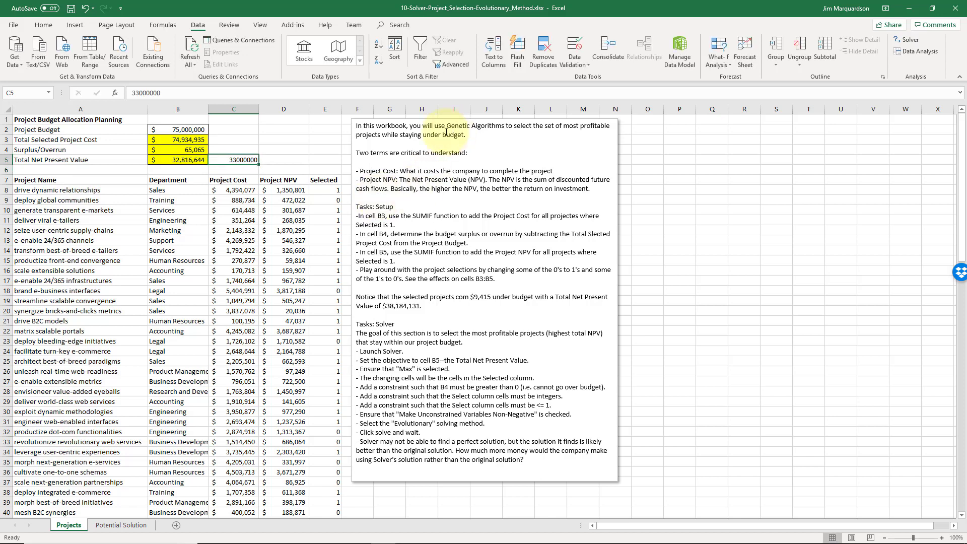
# Step: Verify the Solver Add-in is enabled under File > Options > Add-ins
pyautogui.click(42, 24)
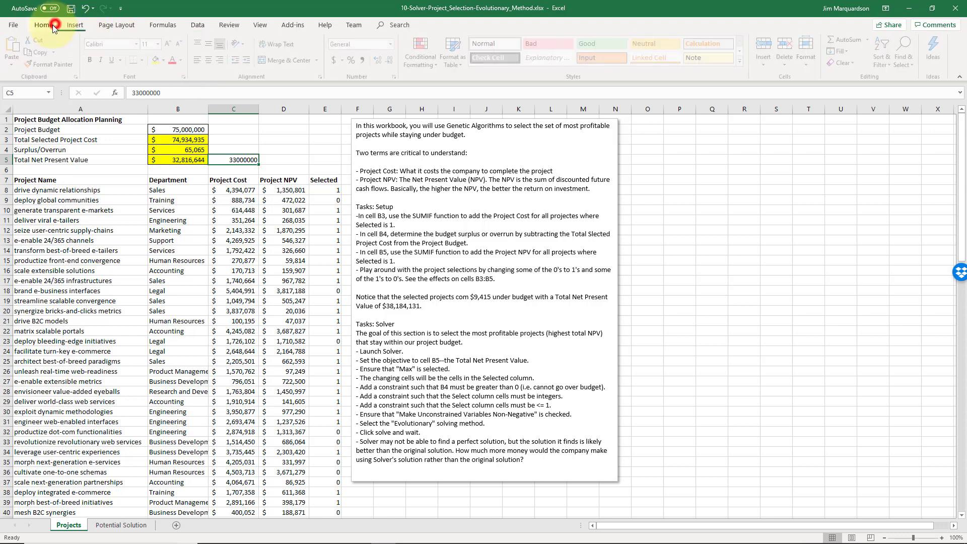
pyautogui.click(380, 60)
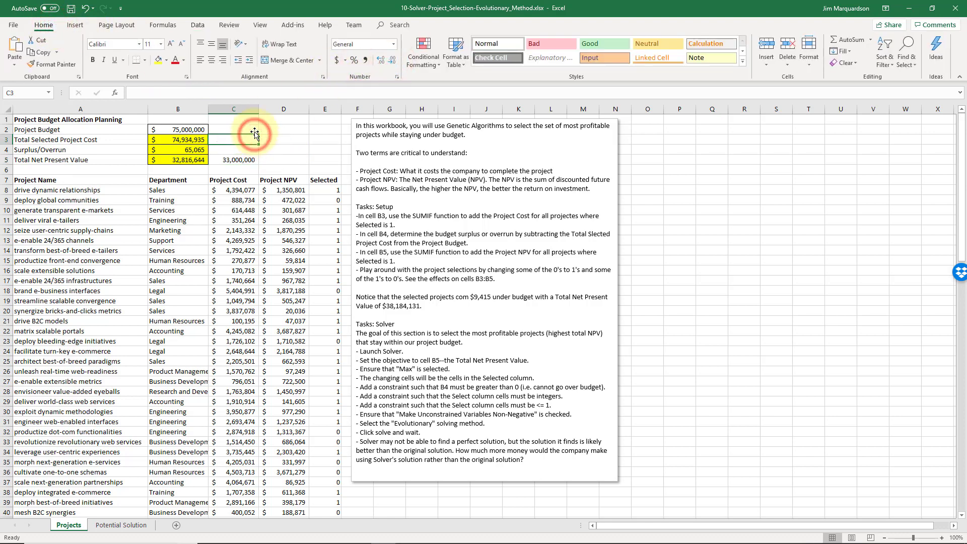
pyautogui.click(80, 119)
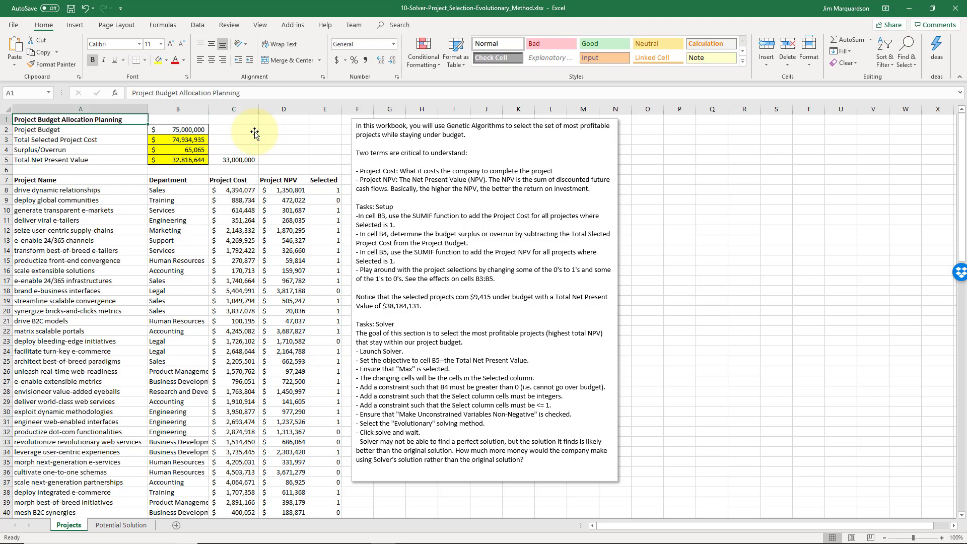
pyautogui.moveTo(148, 29)
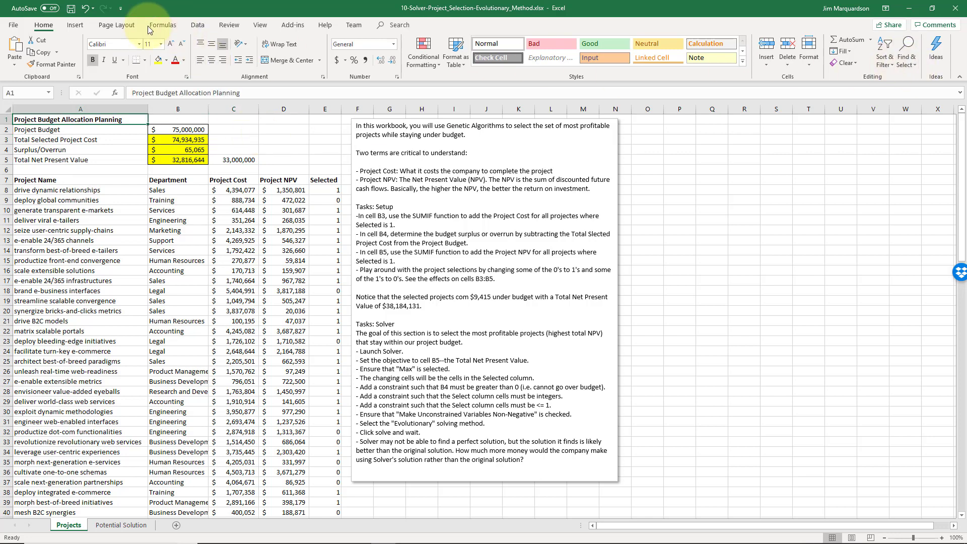
pyautogui.click(12, 25)
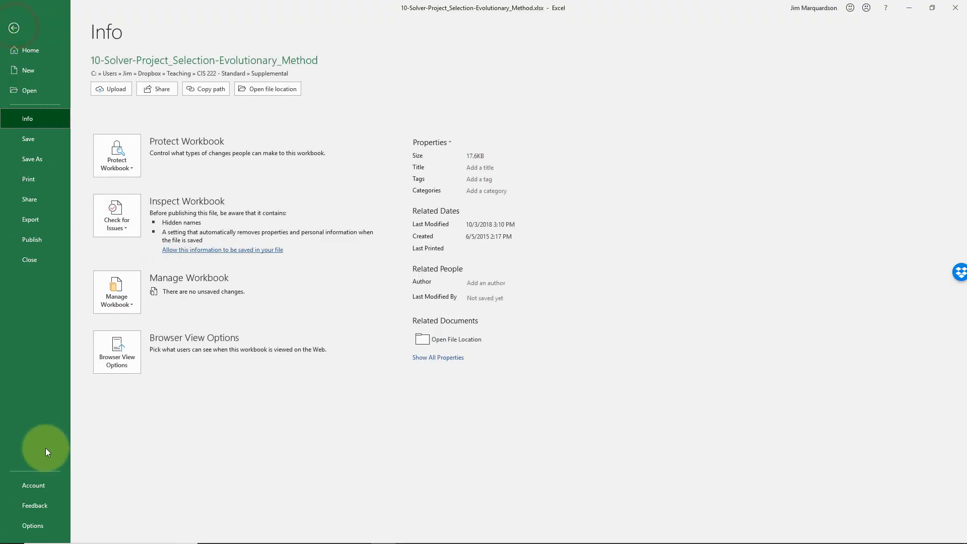
pyautogui.click(33, 525)
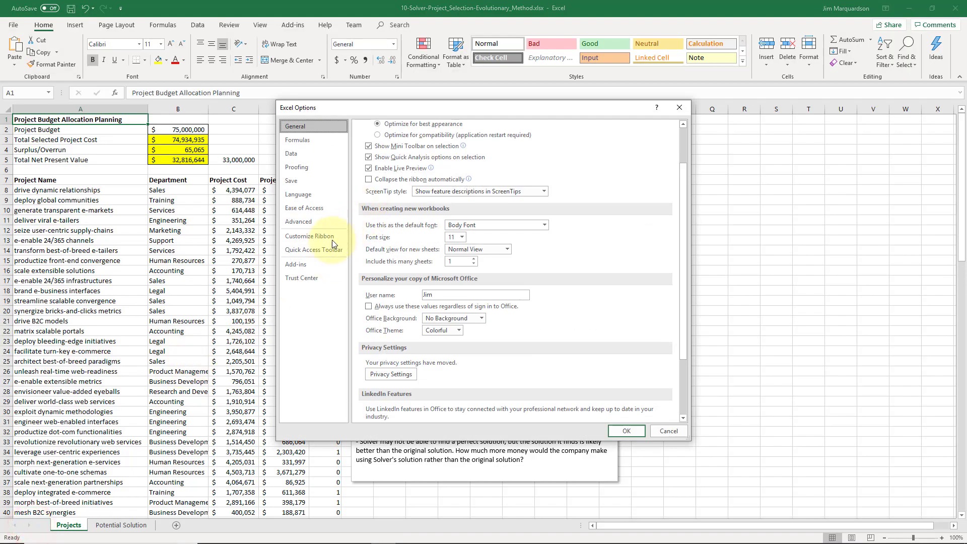
pyautogui.click(296, 264)
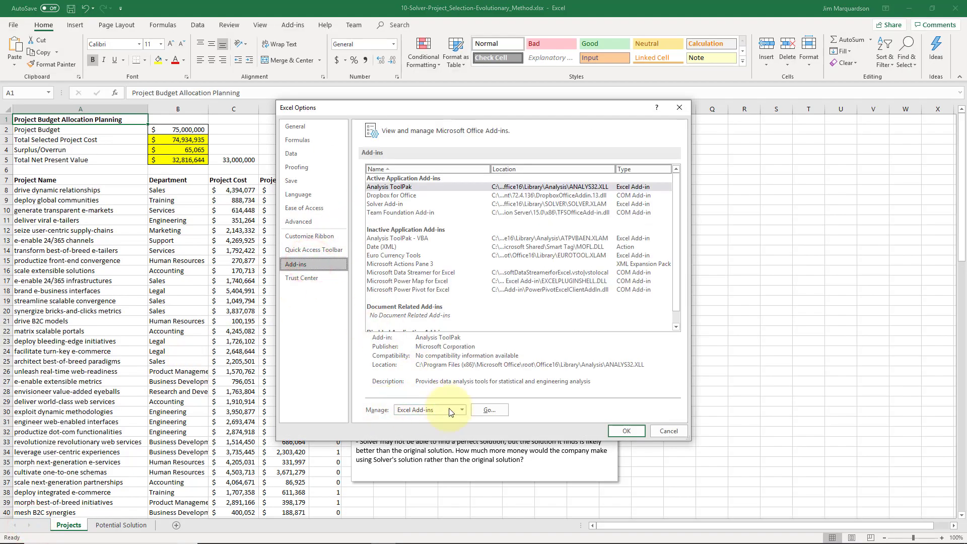
pyautogui.click(488, 409)
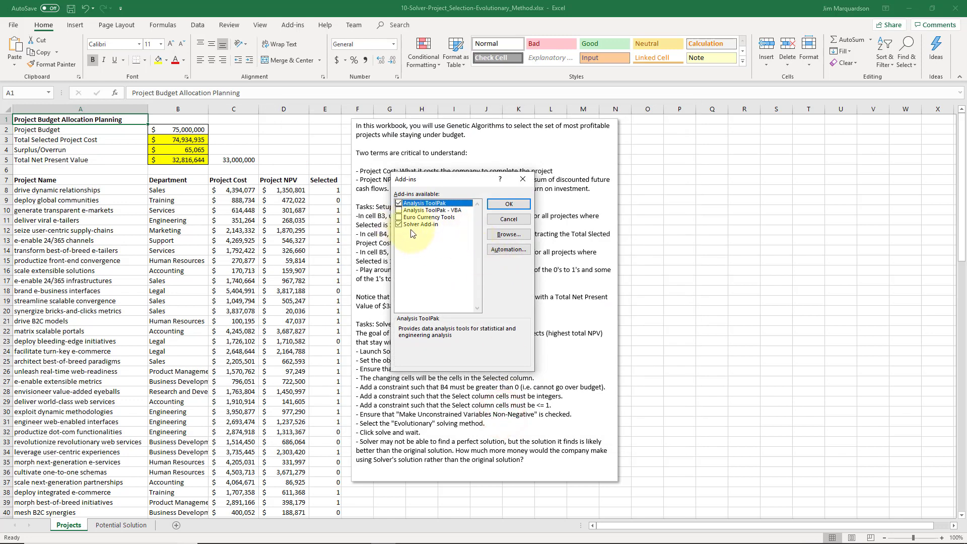
pyautogui.moveTo(508, 218)
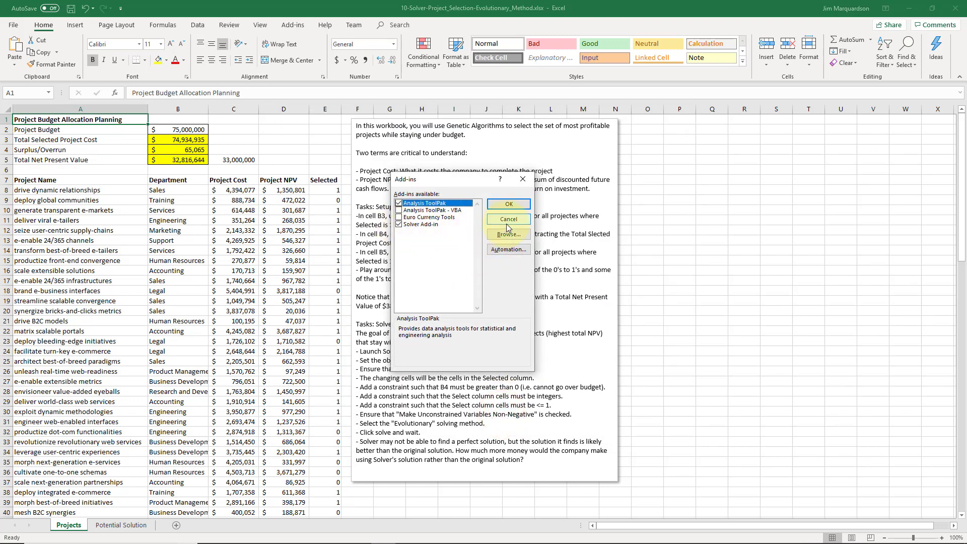
pyautogui.click(508, 203)
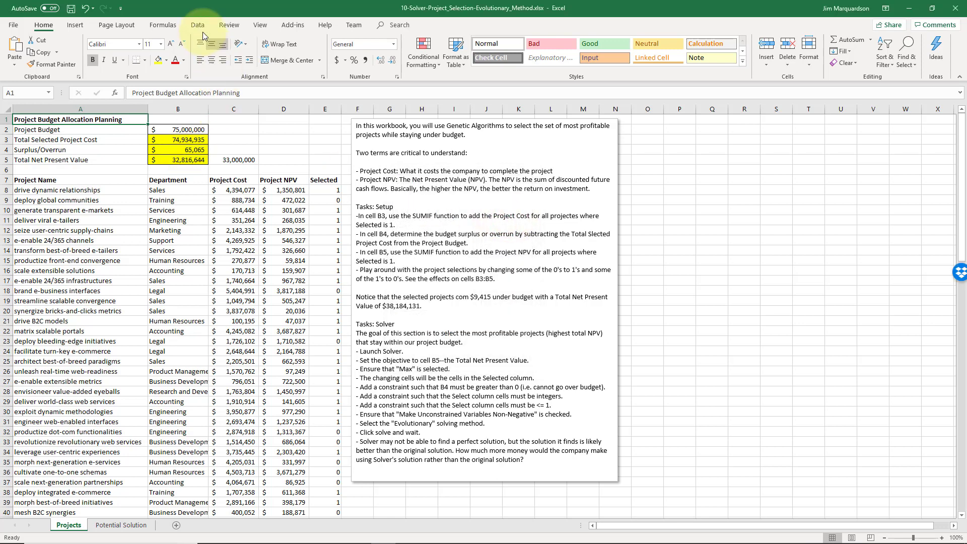
# Step: Open Solver and set objective $B$5 to Max, changing cells $E$8:$E$107
pyautogui.click(198, 24)
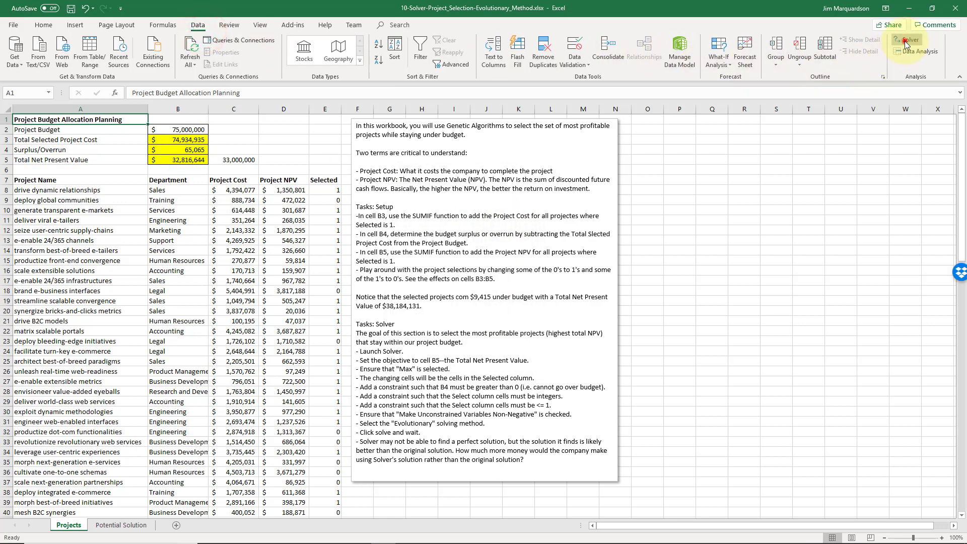
pyautogui.click(906, 41)
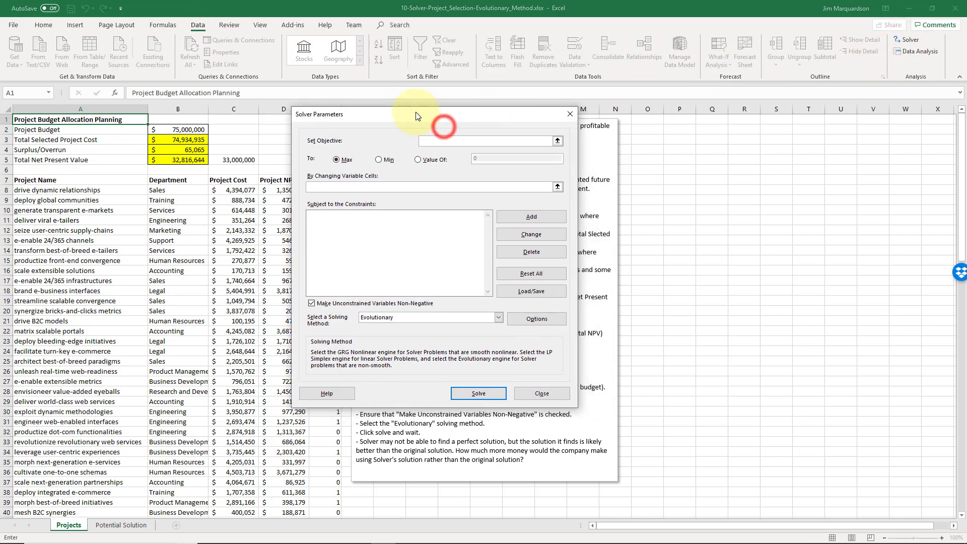
pyautogui.moveTo(417, 115); pyautogui.dragTo(487, 118)
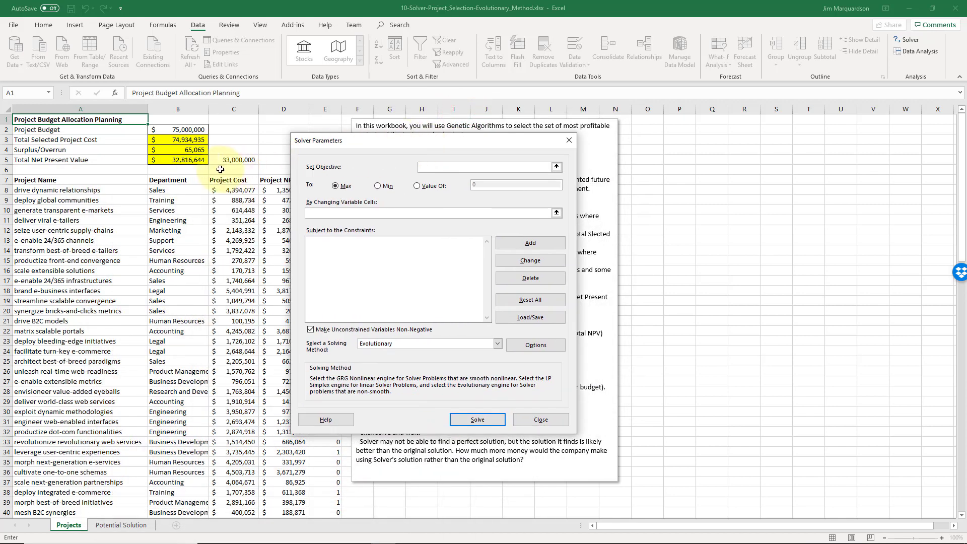
pyautogui.click(177, 159)
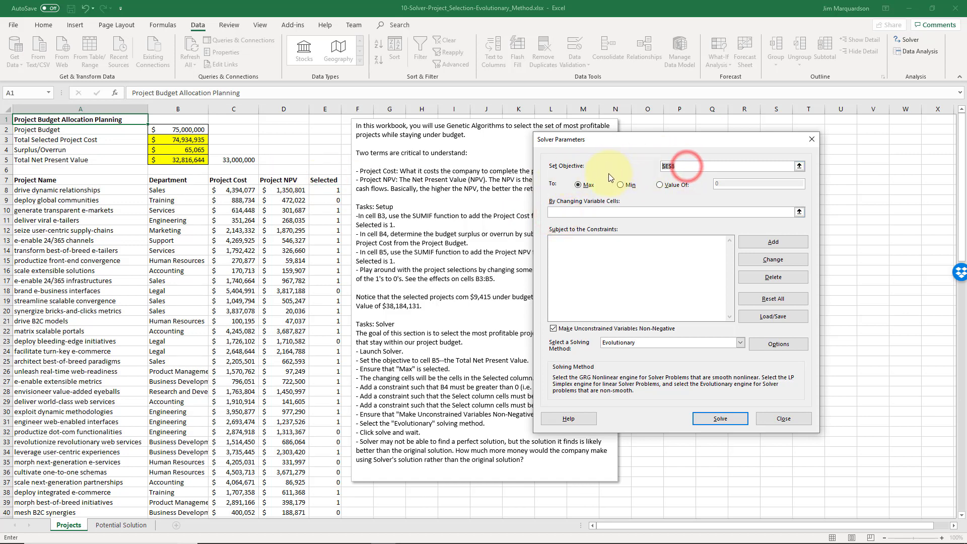
pyautogui.click(179, 159)
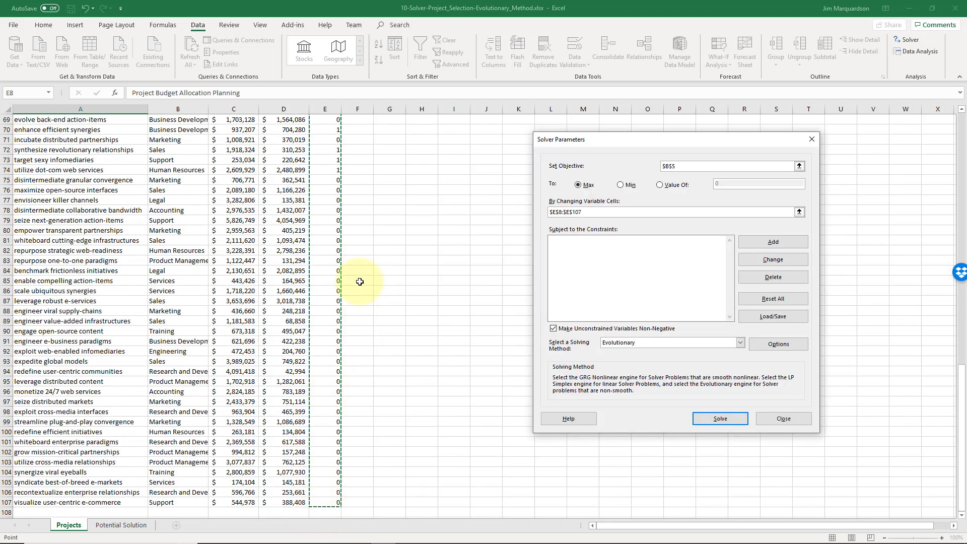
pyautogui.scroll(3)
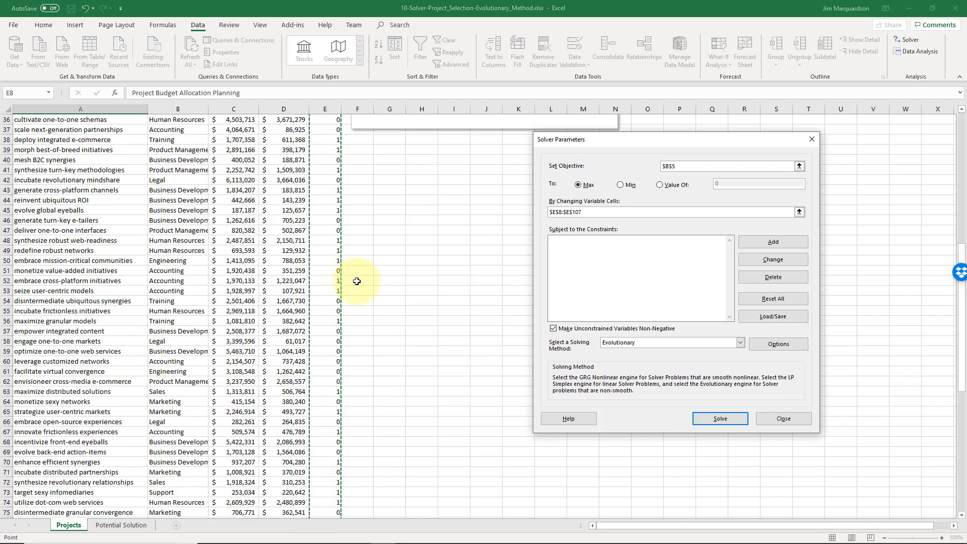
pyautogui.scroll(3)
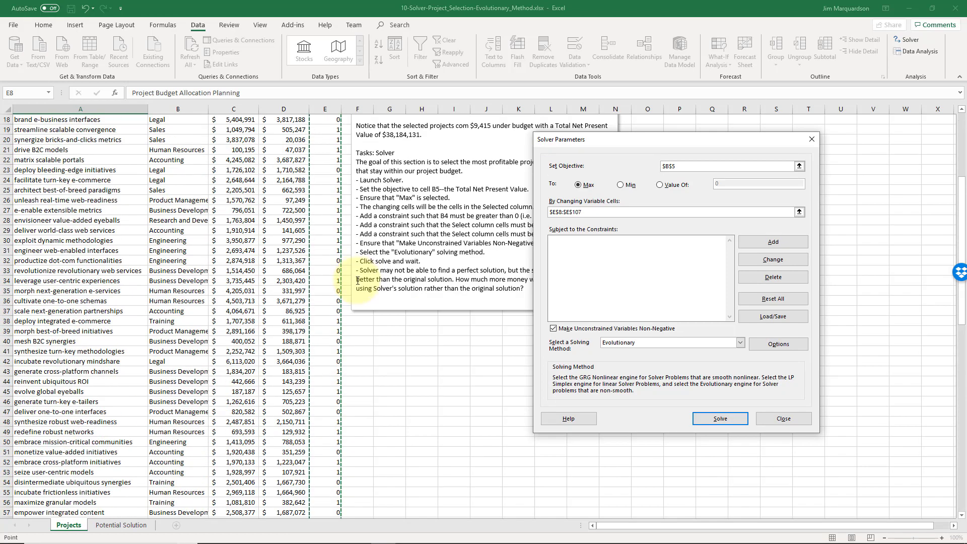
pyautogui.scroll(-3)
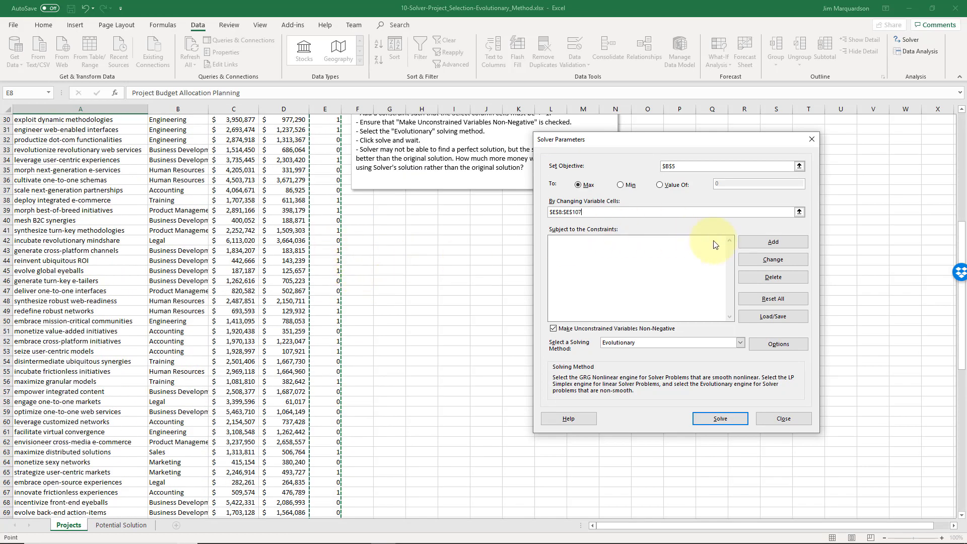
# Step: Add constraints E8:E107 <= 1 and E8:E107 >= 0
pyautogui.click(772, 241)
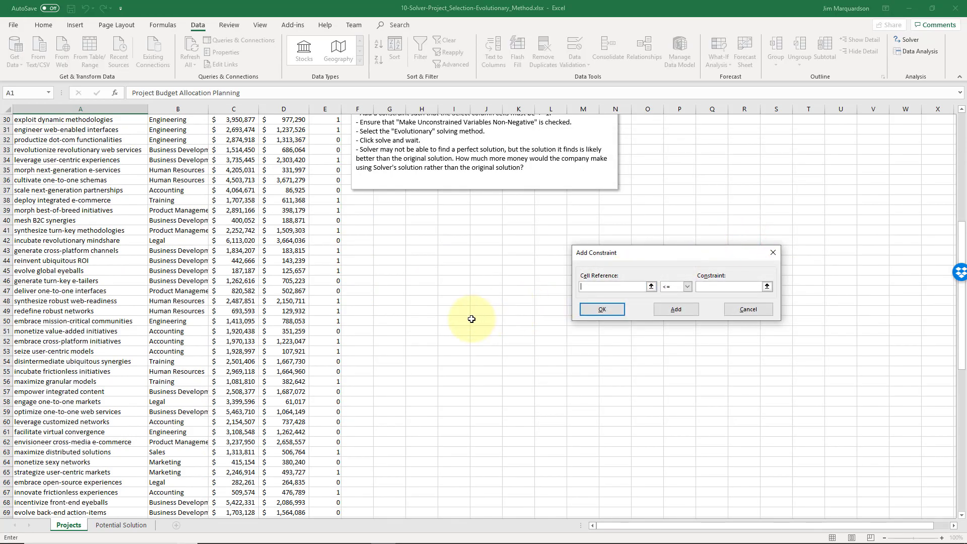
pyautogui.scroll(-3)
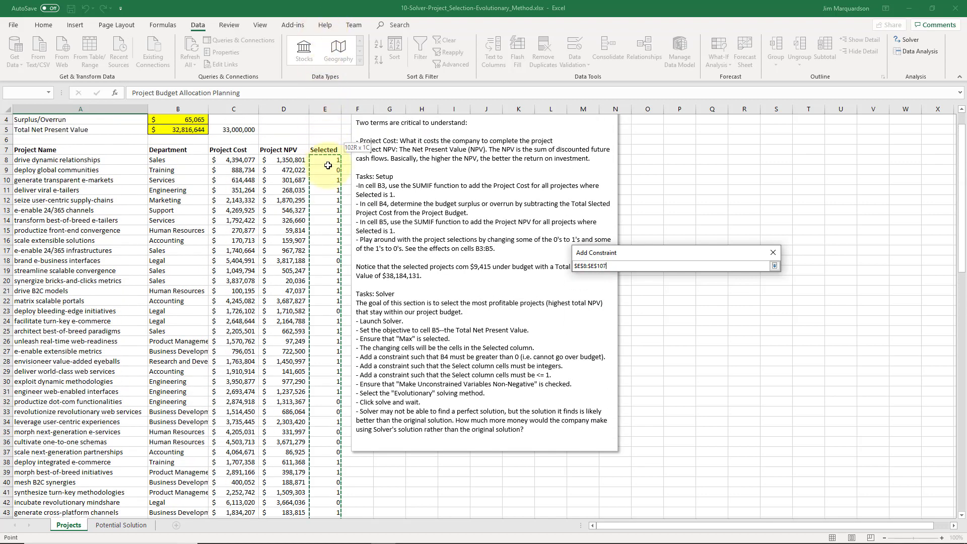
pyautogui.click(775, 266)
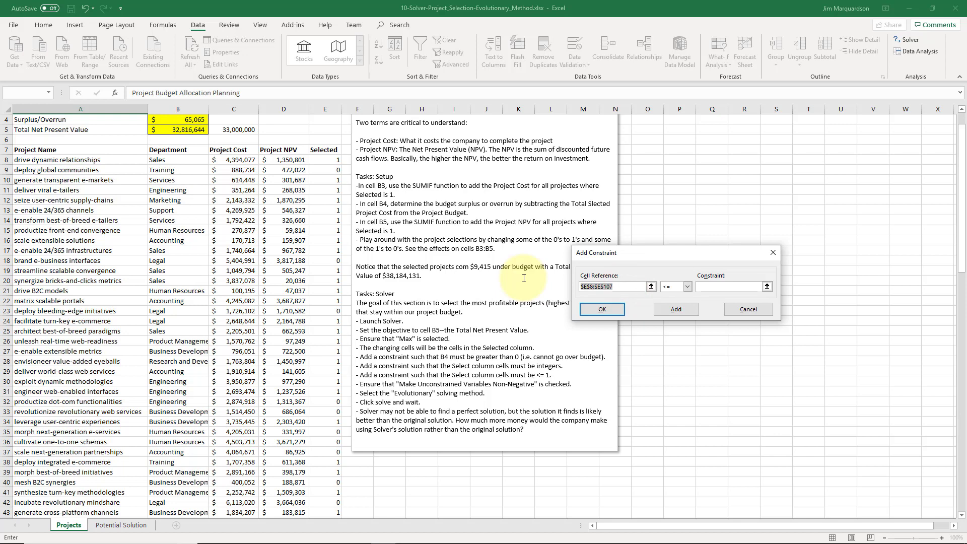
pyautogui.moveTo(503, 249)
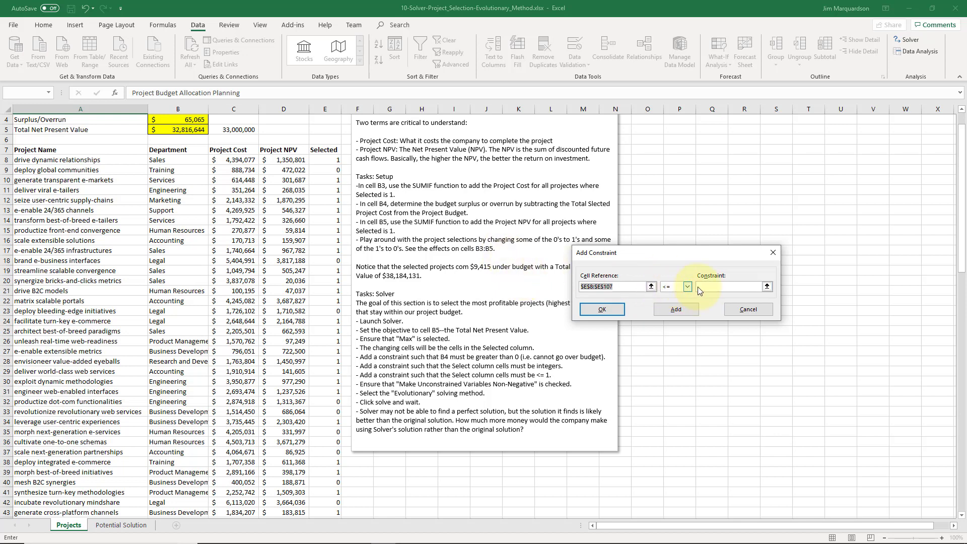
pyautogui.write('1')
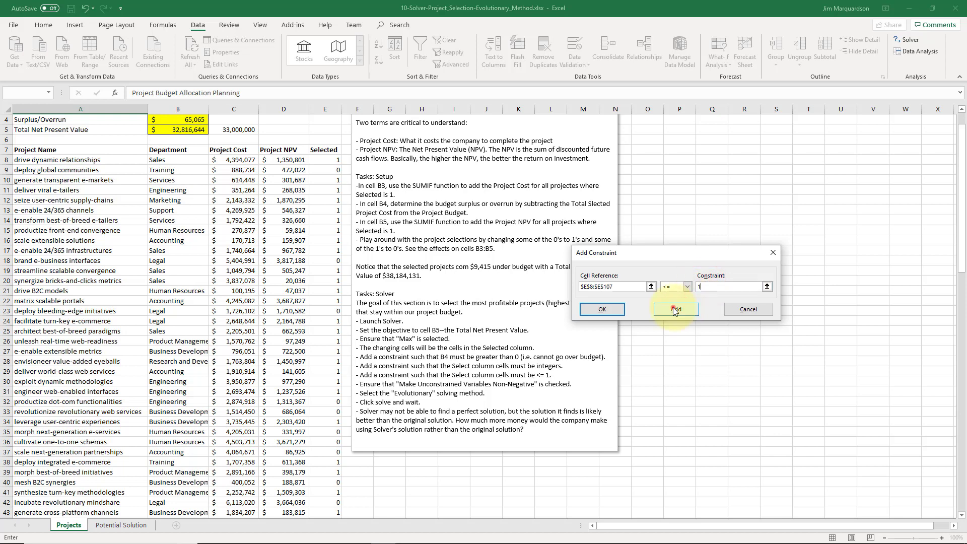
pyautogui.click(676, 308)
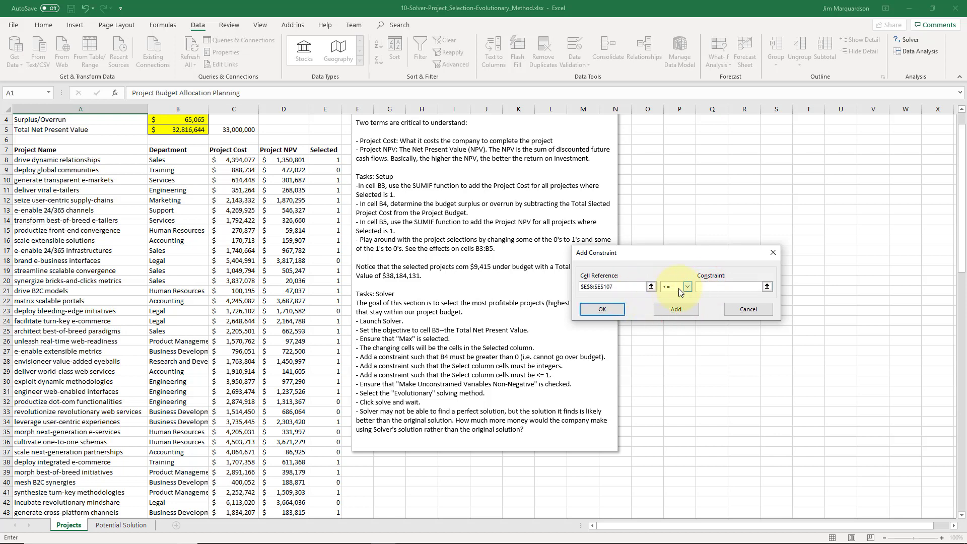
pyautogui.click(687, 286)
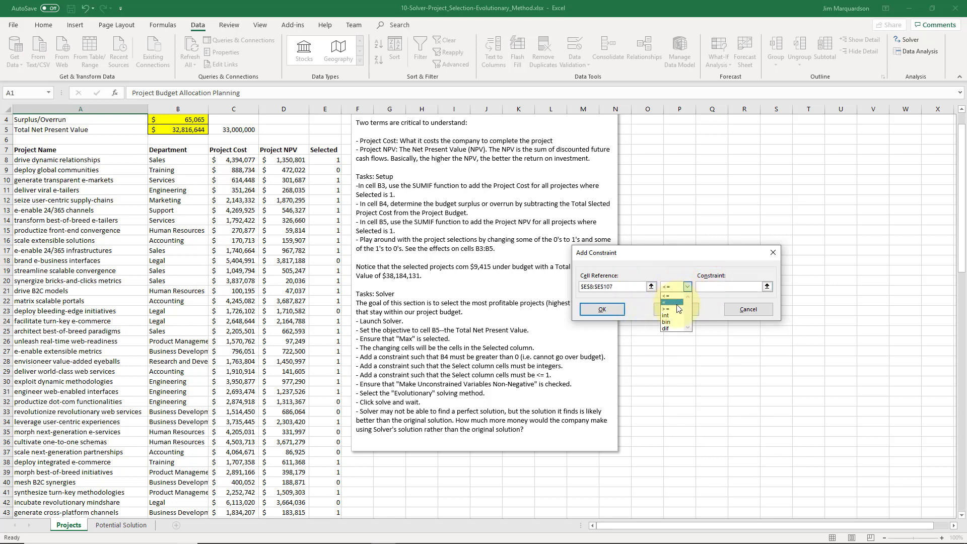
pyautogui.click(670, 308)
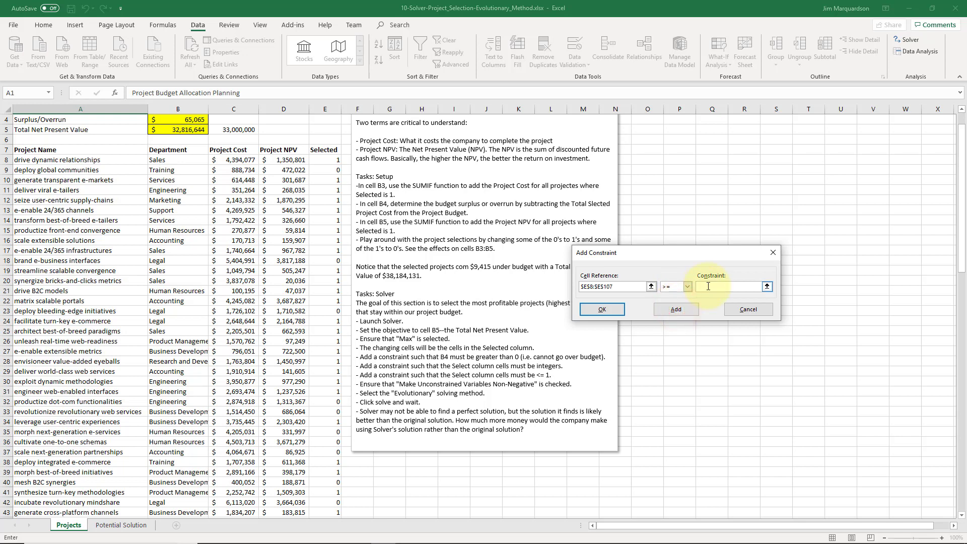
pyautogui.write('0')
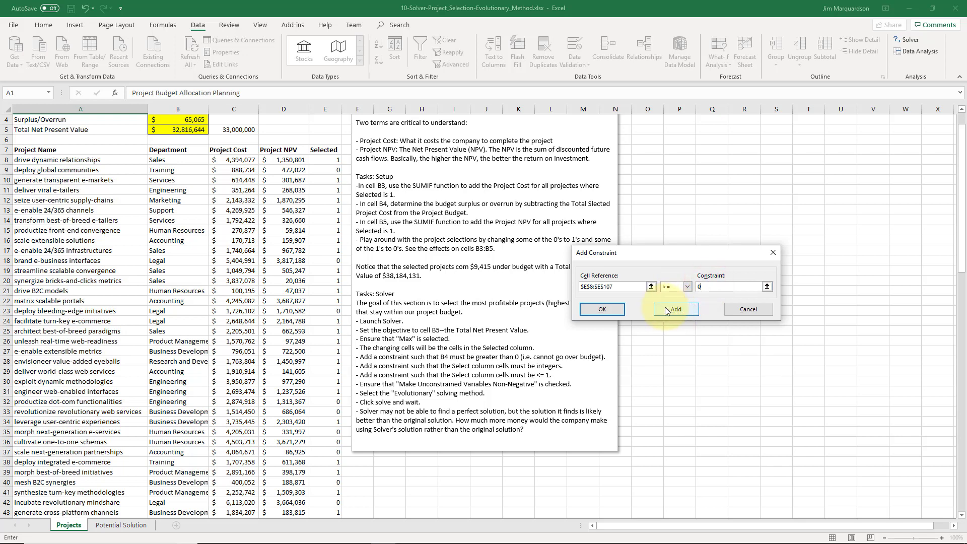
pyautogui.click(687, 286)
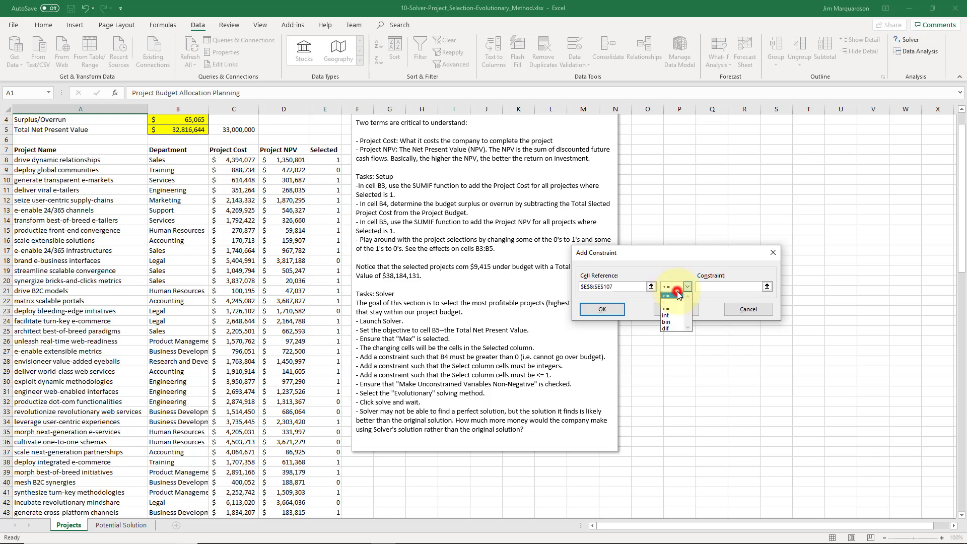
pyautogui.moveTo(665, 315)
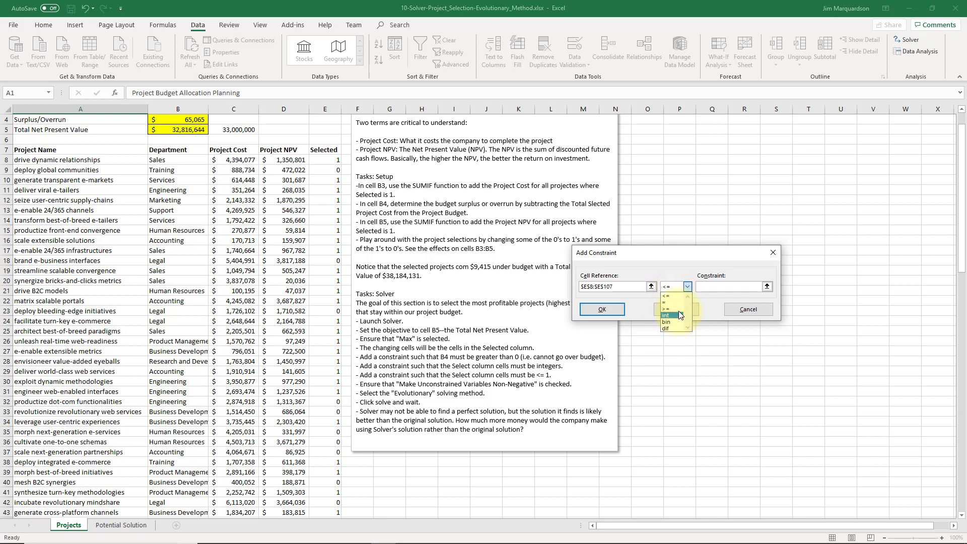
# Step: Add an integer constraint on E8:E107 and require surplus B4 >= 0
pyautogui.click(665, 315)
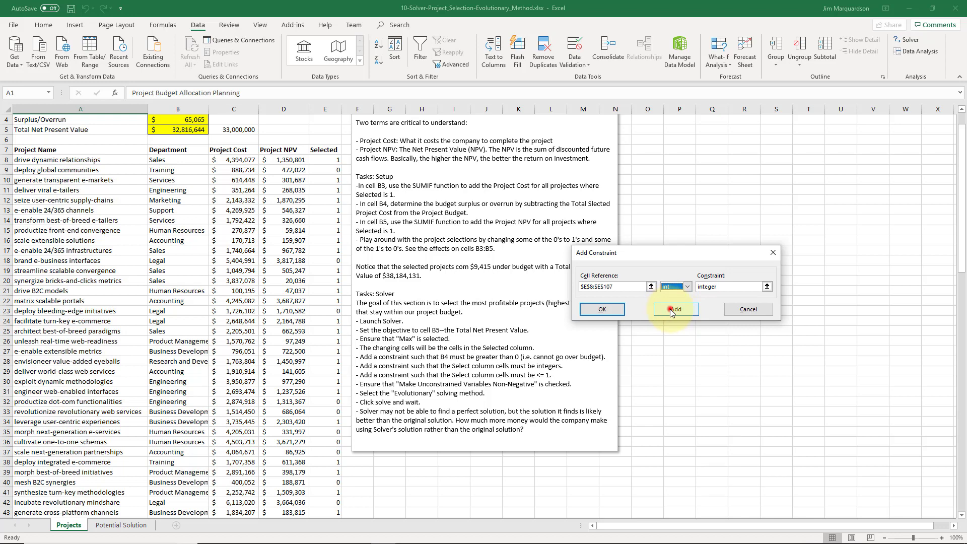
pyautogui.click(675, 309)
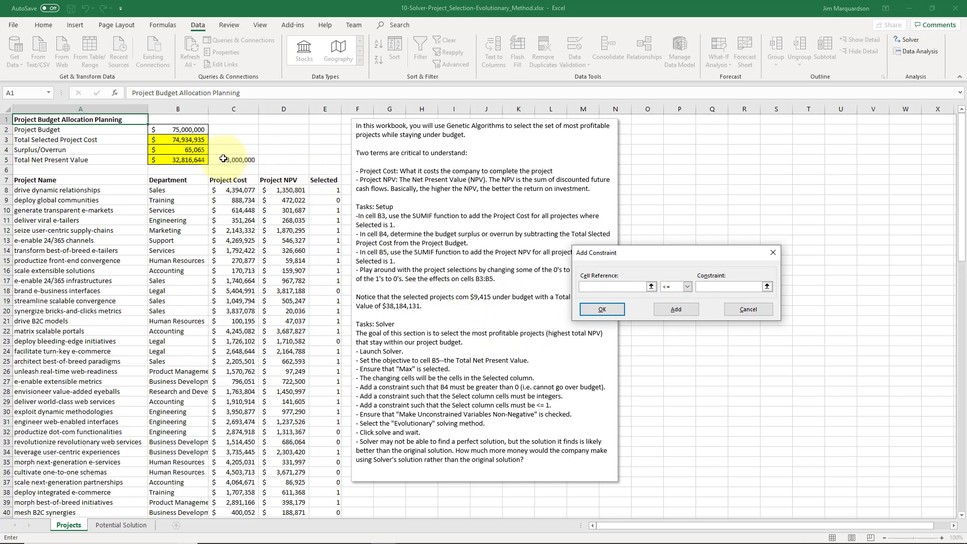
pyautogui.click(179, 149)
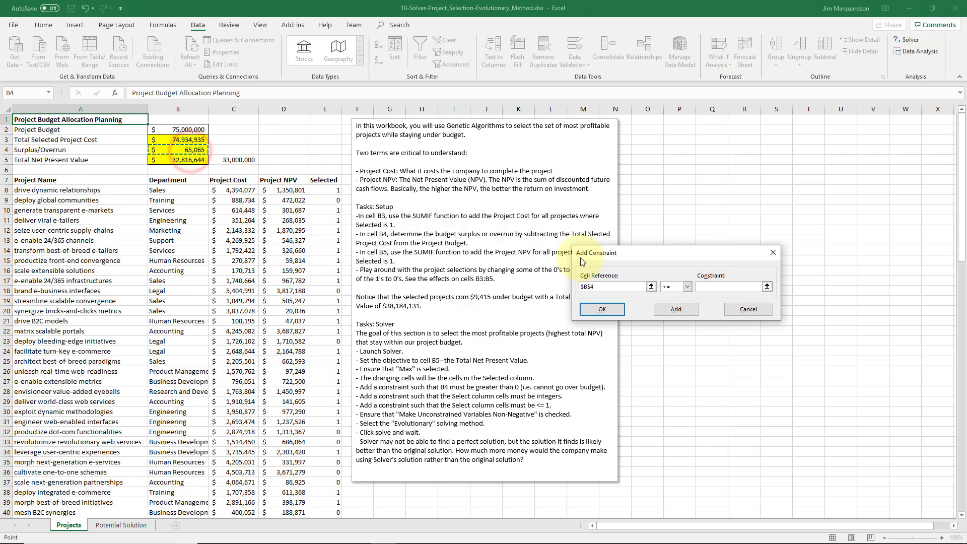
pyautogui.click(686, 286)
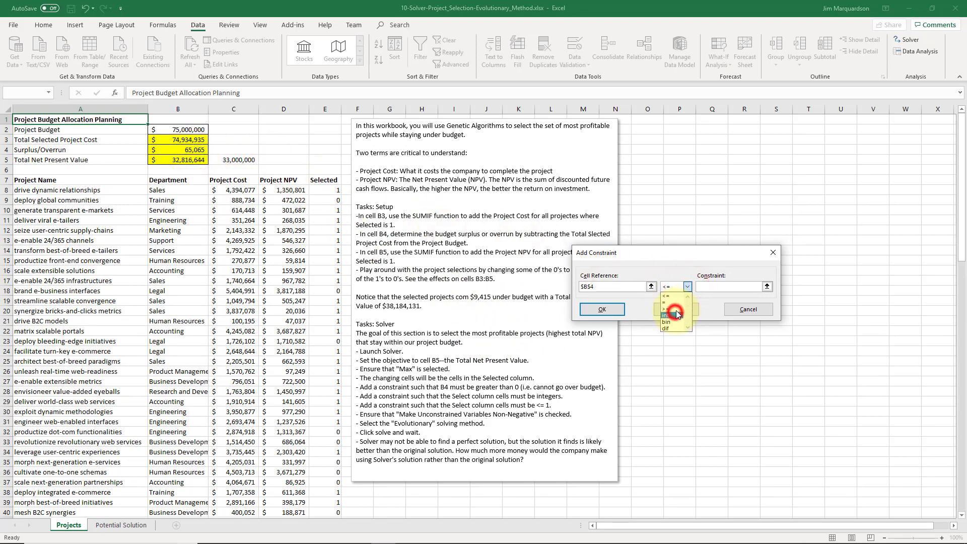
pyautogui.click(664, 305)
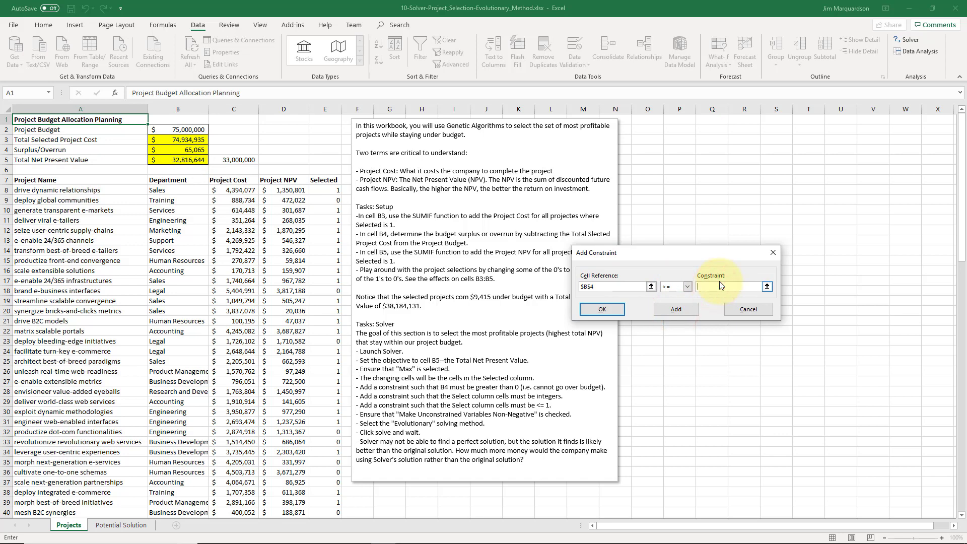
pyautogui.write('0')
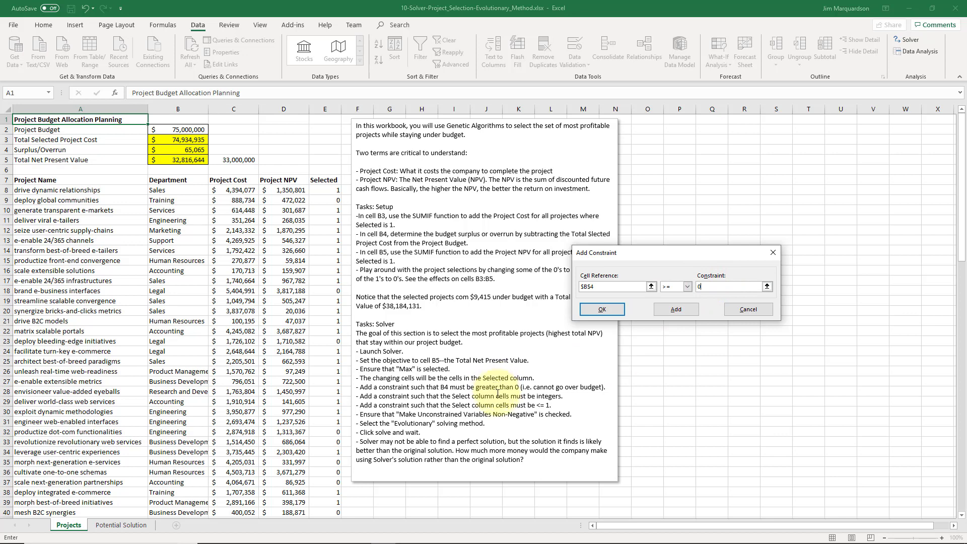
pyautogui.click(601, 308)
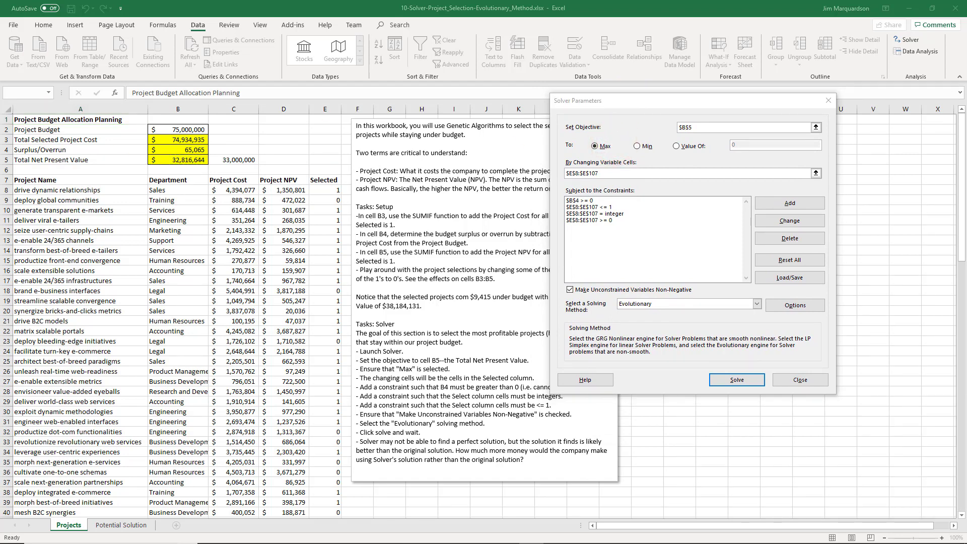
pyautogui.moveTo(598, 244)
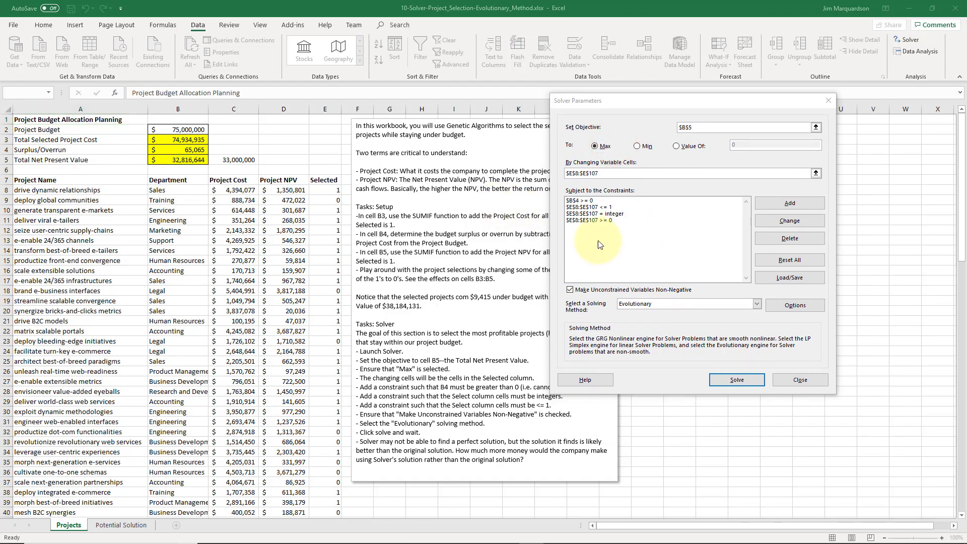
# Step: Confirm the Solver parameters with non-negative variables and the Evolutionary method
pyautogui.click(595, 220)
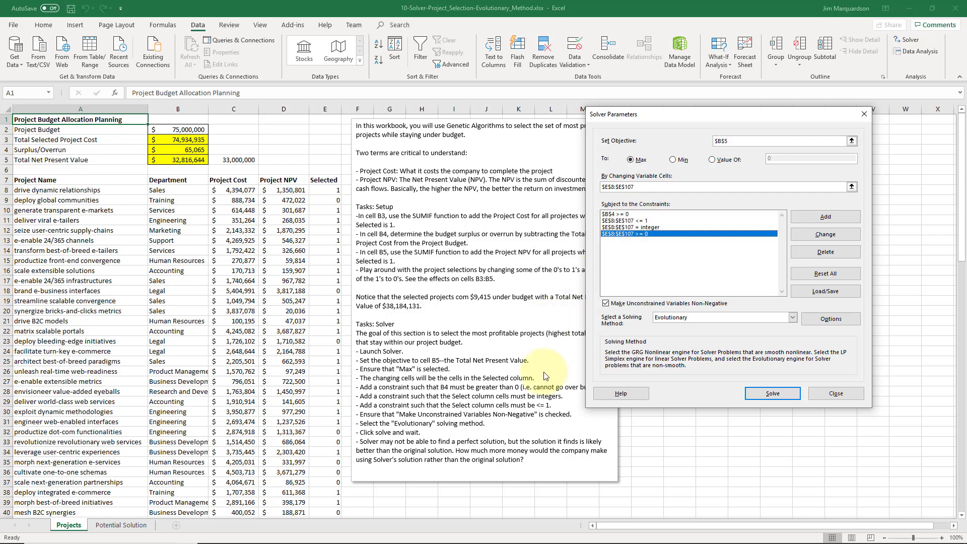
pyautogui.moveTo(455, 406)
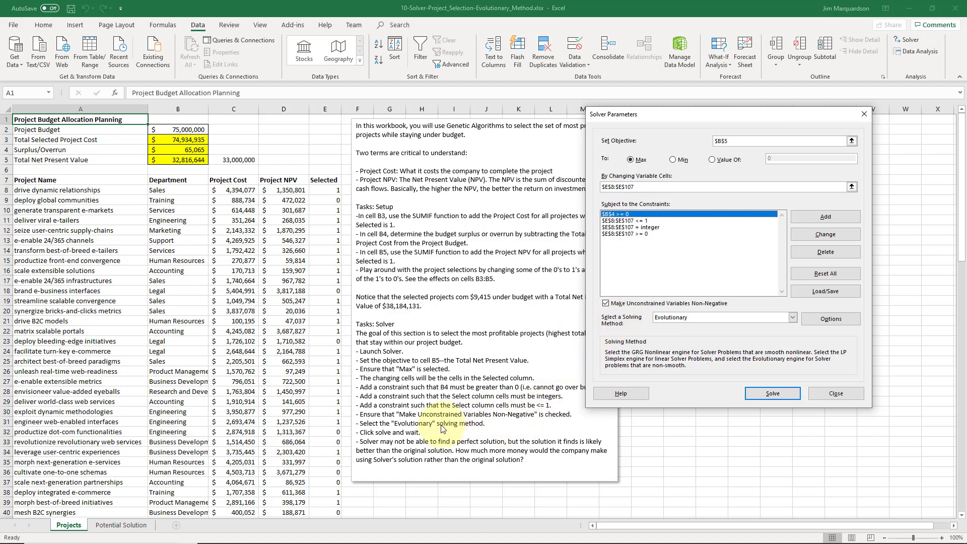
pyautogui.moveTo(489, 425)
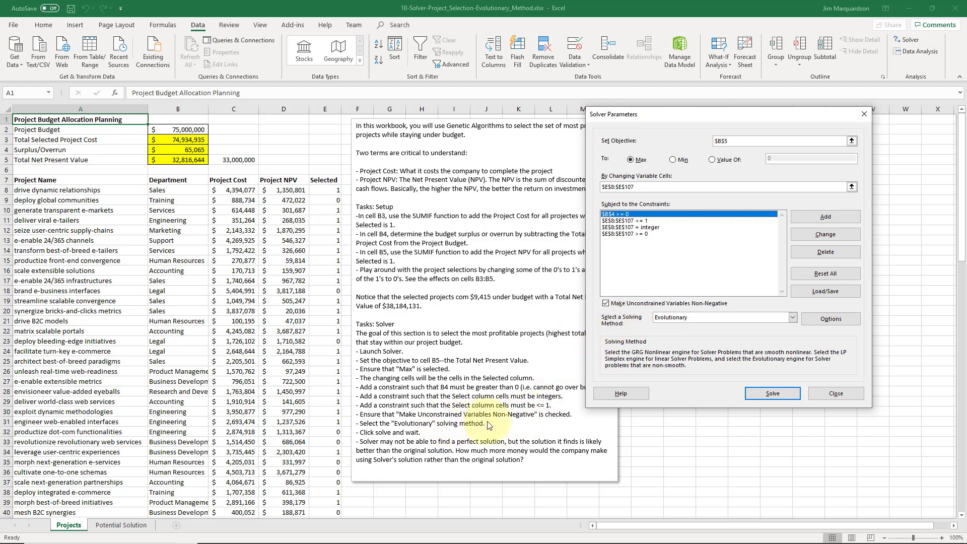
pyautogui.moveTo(722, 376)
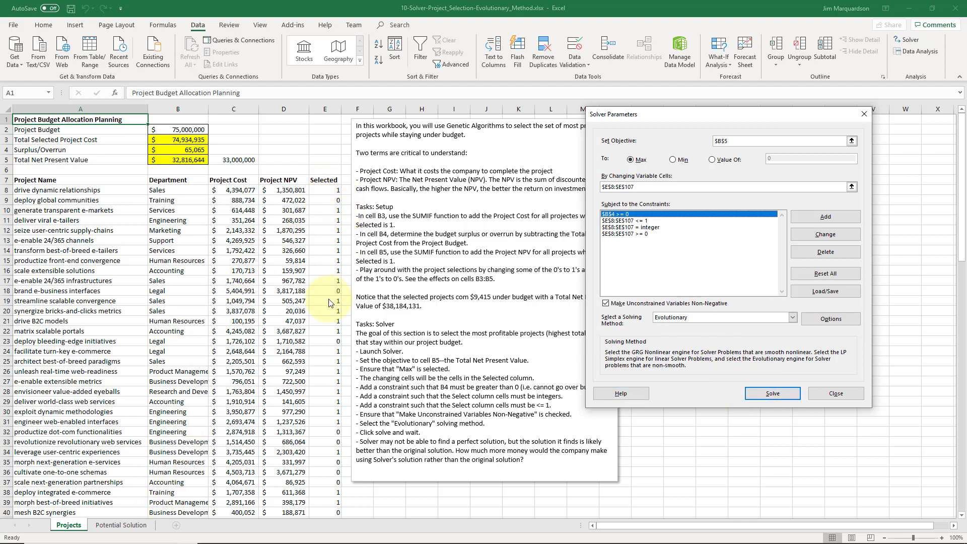
pyautogui.moveTo(315, 236)
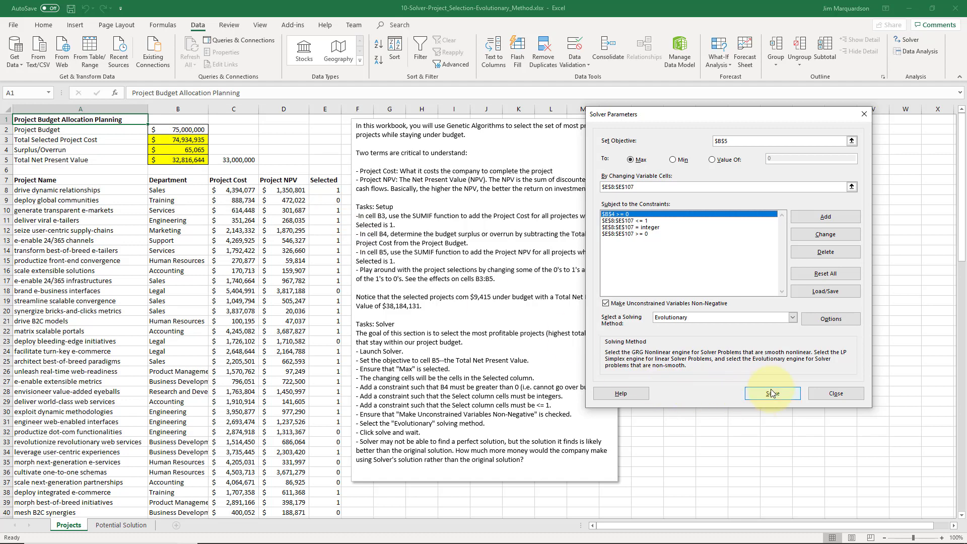
# Step: Run Evolutionary Solver, reaching $55,746,636 total NPV with a $149,502 surplus
pyautogui.click(771, 393)
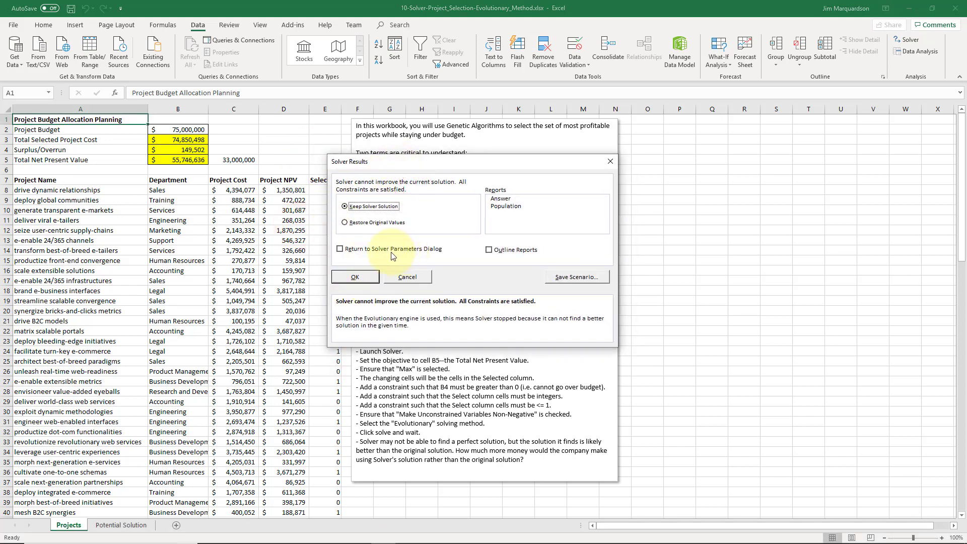
# Step: Keep Solver's solution and inspect the deploy global communities and supply-chains project rows
pyautogui.click(354, 277)
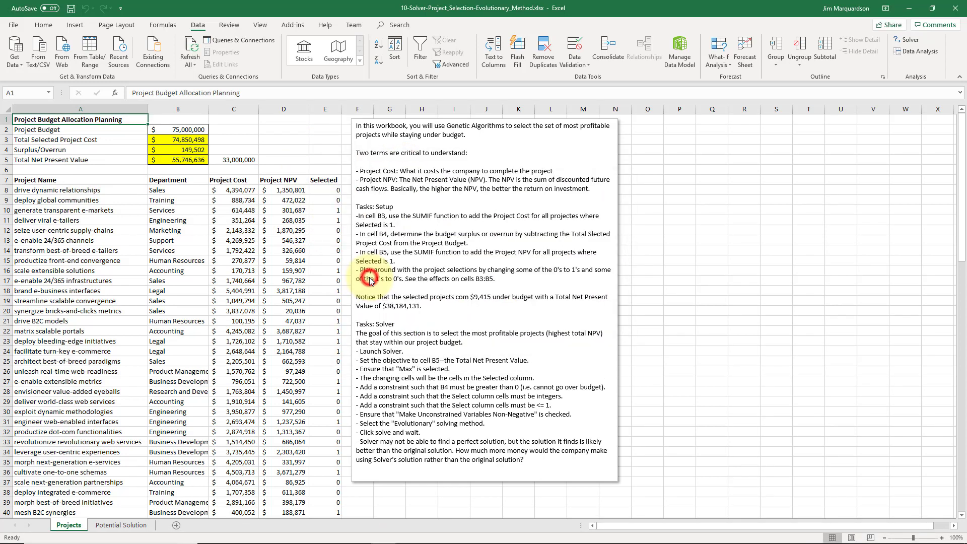
pyautogui.click(325, 189)
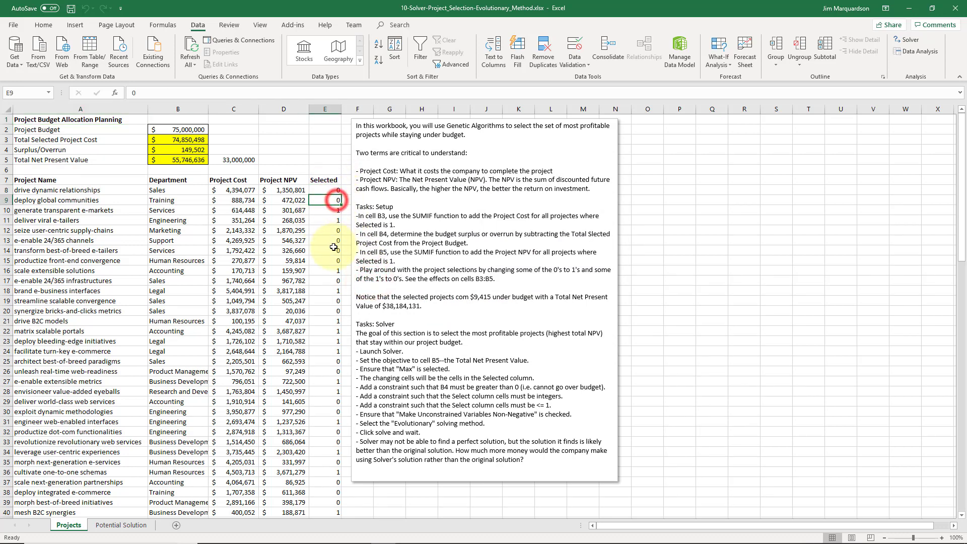
pyautogui.click(325, 230)
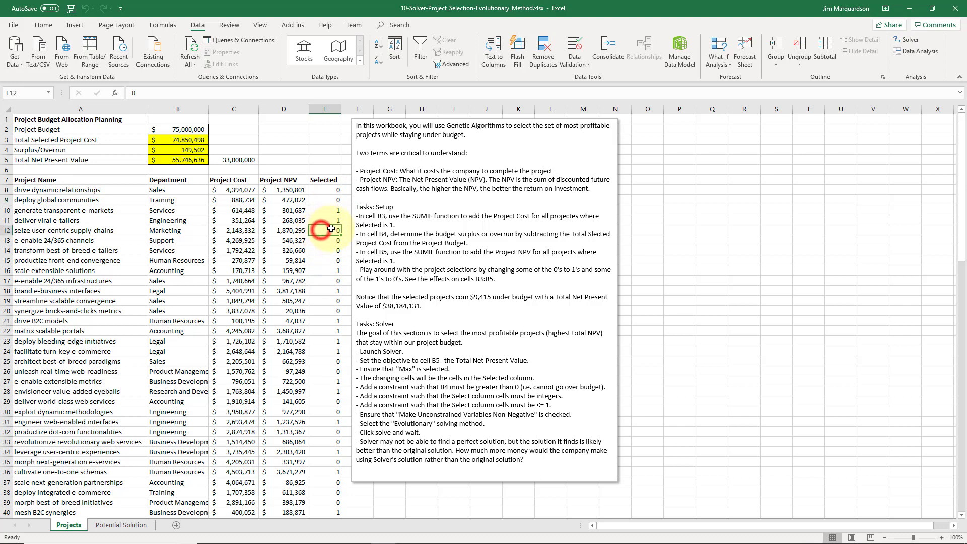
pyautogui.click(233, 230)
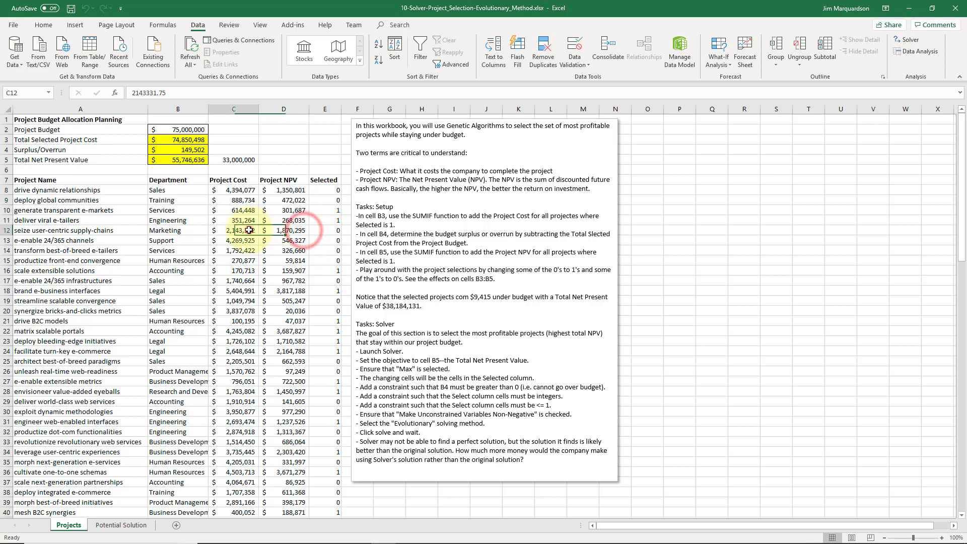
pyautogui.click(283, 230)
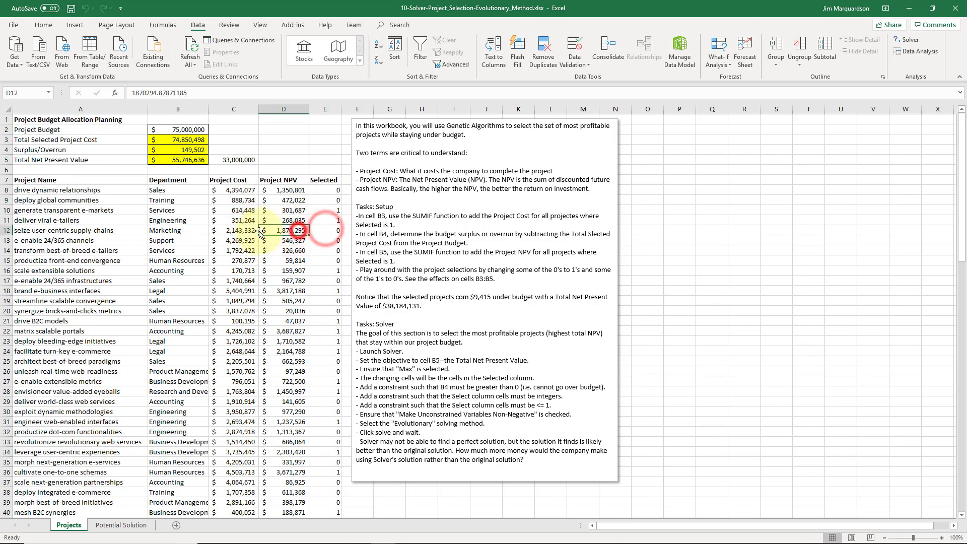
pyautogui.click(233, 230)
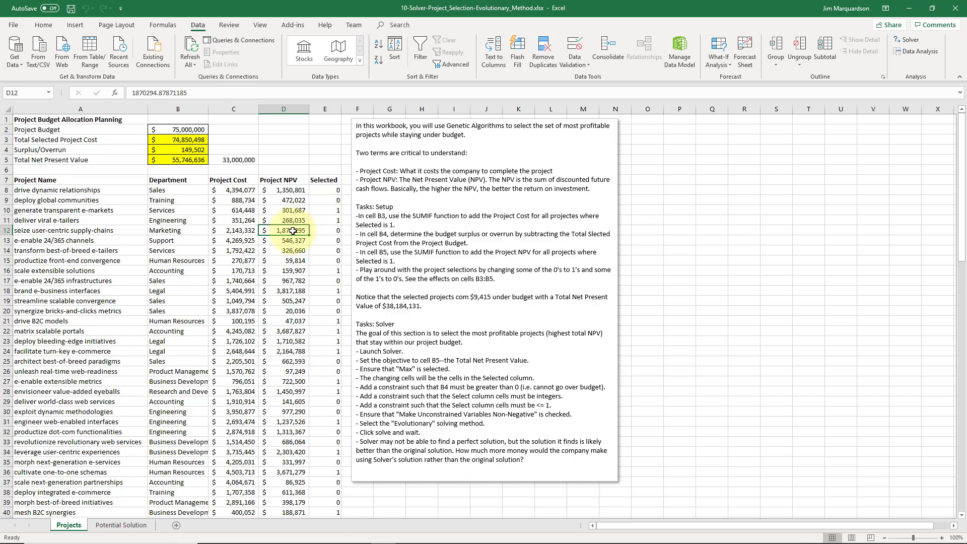
# Step: Scroll down reviewing the next-generation e-services and partnerships selections, costs and NPVs
pyautogui.scroll(-3)
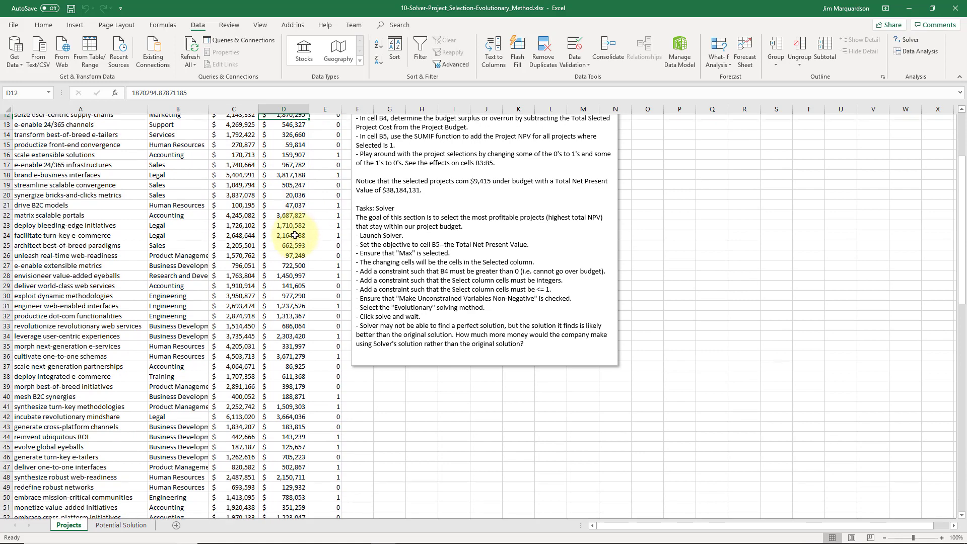
pyautogui.scroll(-3)
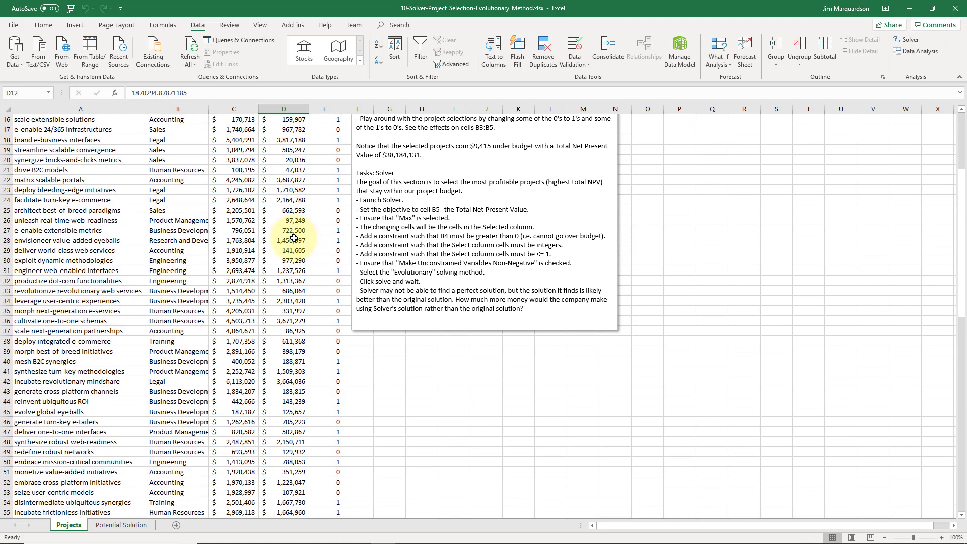
pyautogui.scroll(-3)
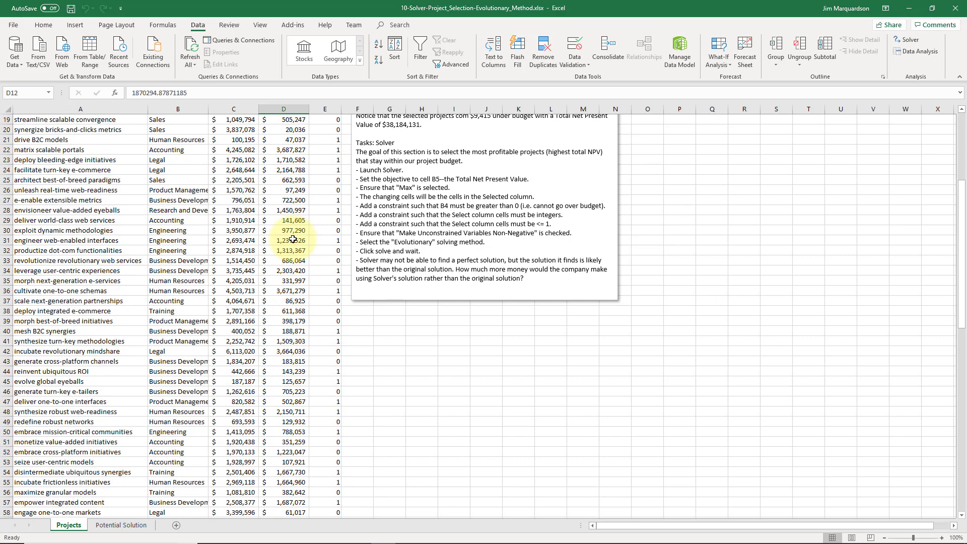
pyautogui.click(234, 280)
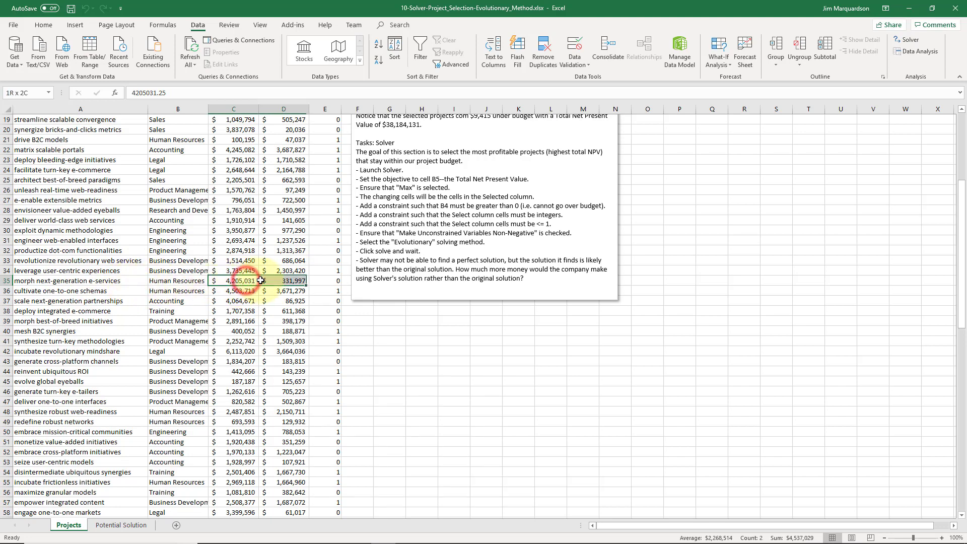
pyautogui.click(324, 281)
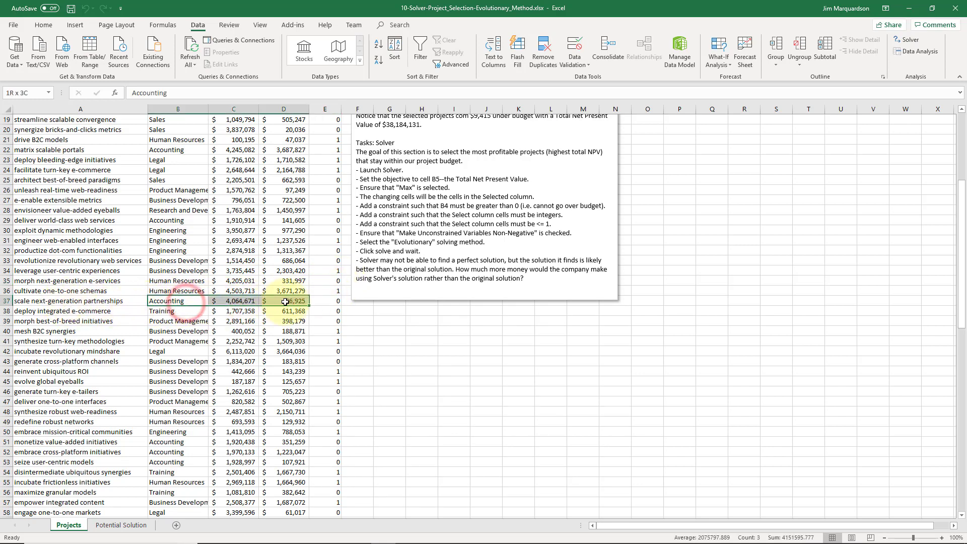
pyautogui.click(284, 301)
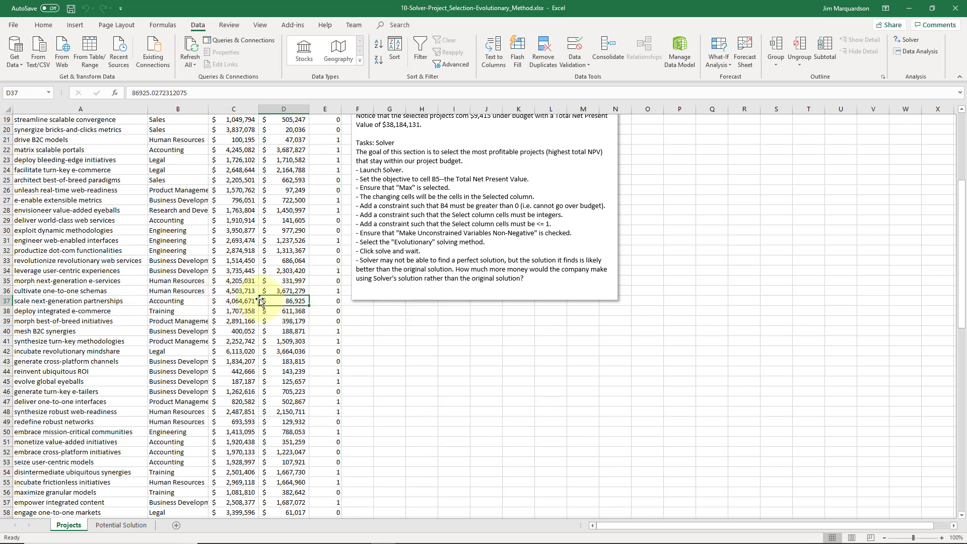
pyautogui.scroll(-3)
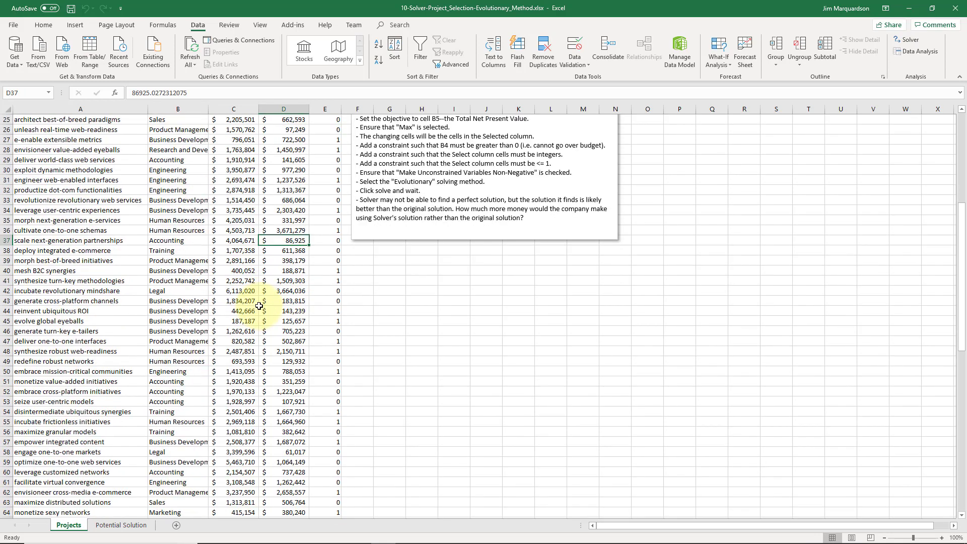
pyautogui.scroll(-3)
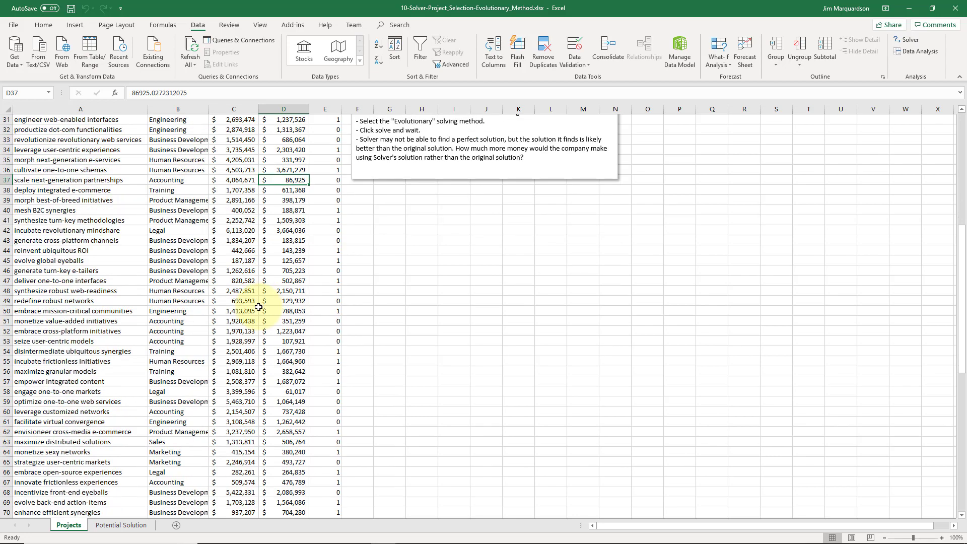
pyautogui.scroll(3)
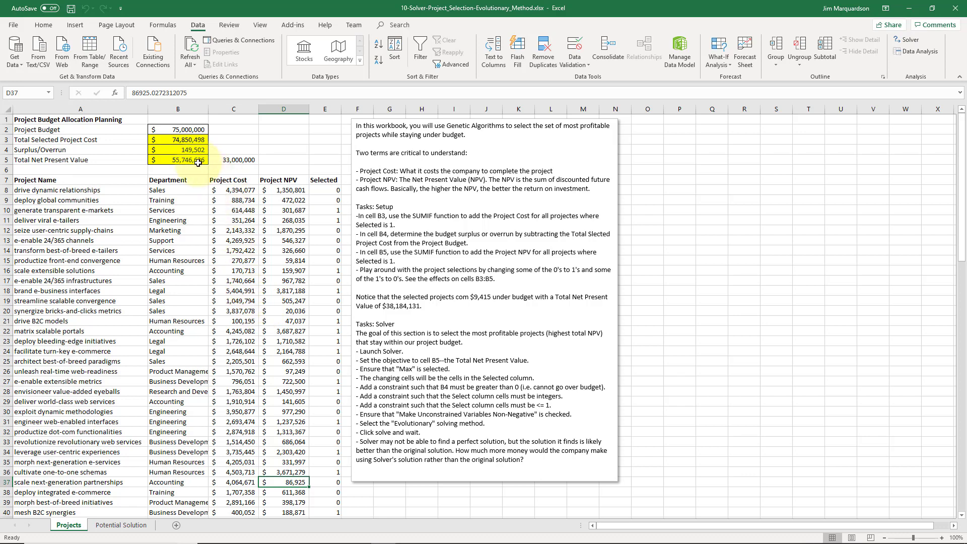
pyautogui.click(233, 150)
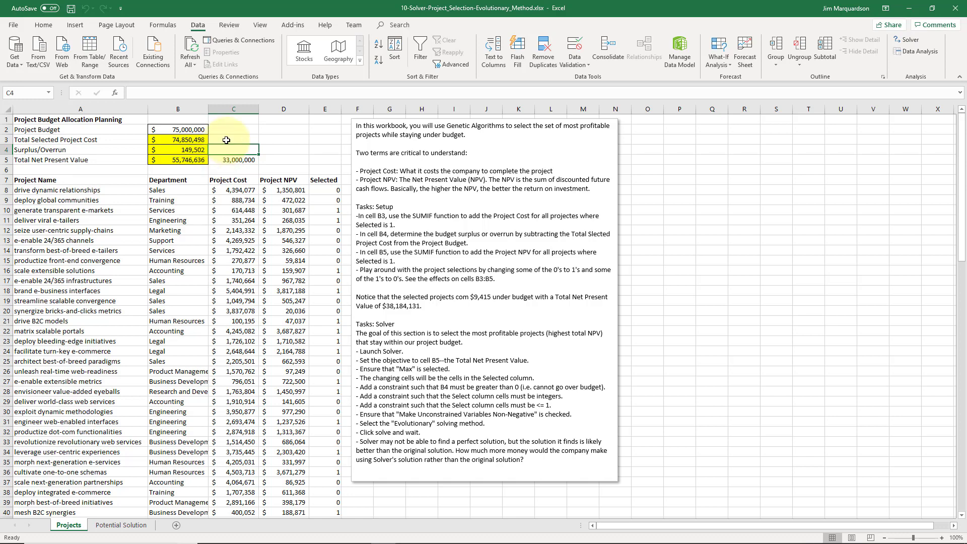
pyautogui.click(233, 140)
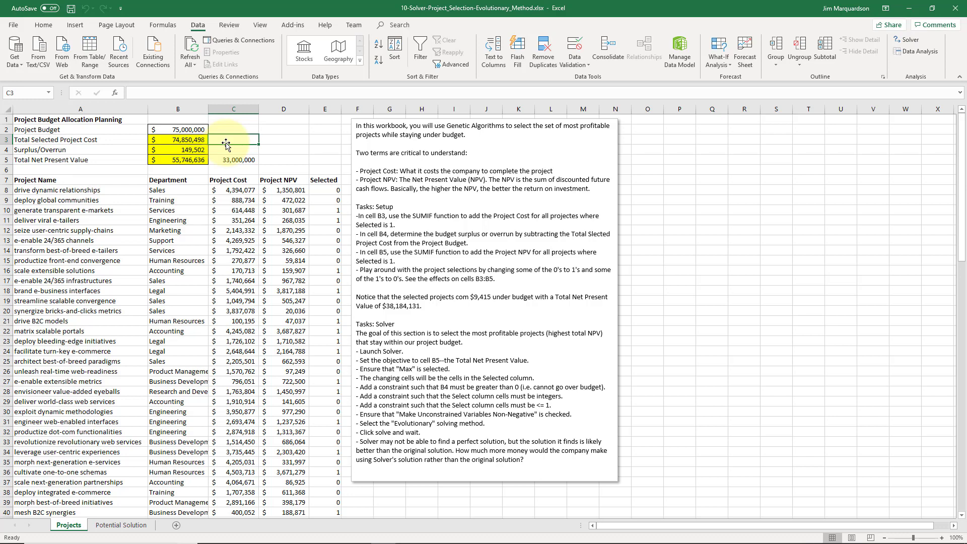
pyautogui.click(233, 129)
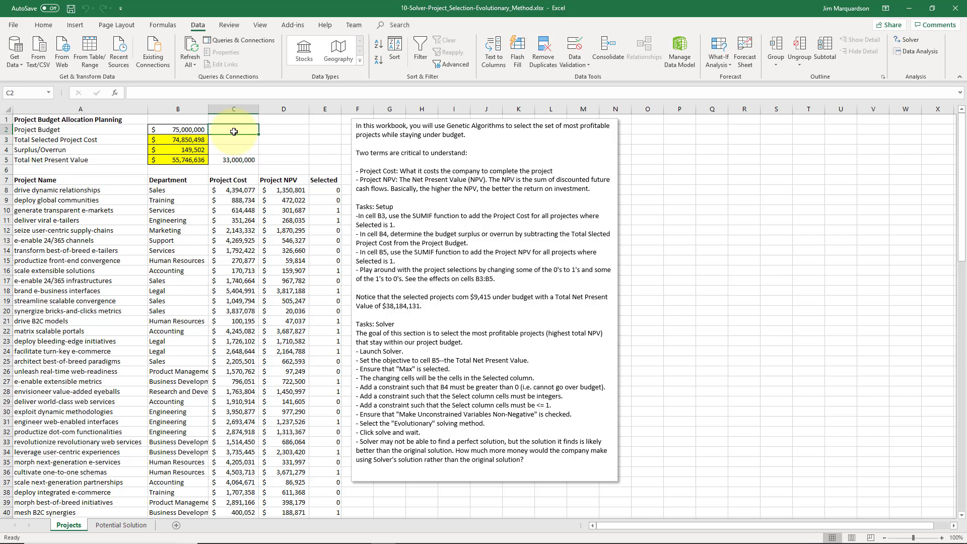
pyautogui.click(283, 130)
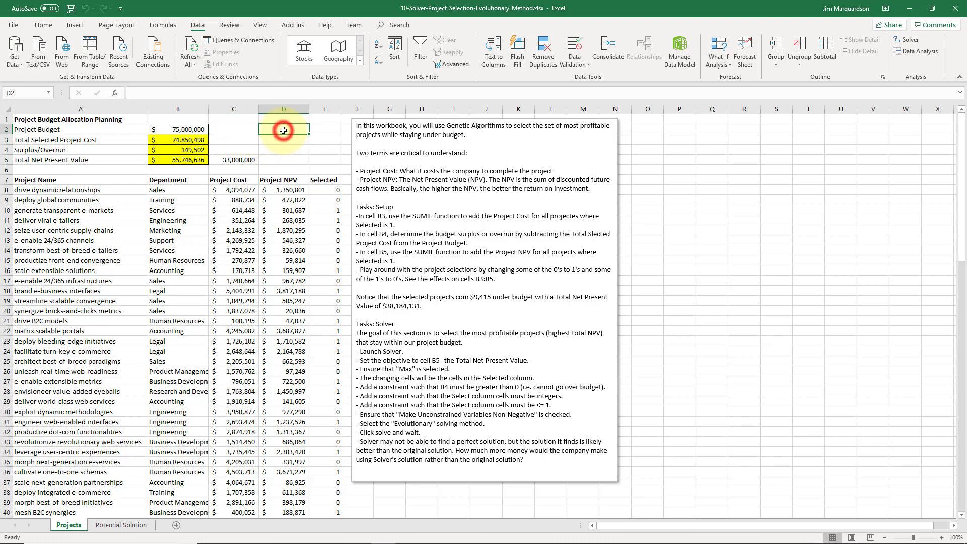
pyautogui.click(233, 118)
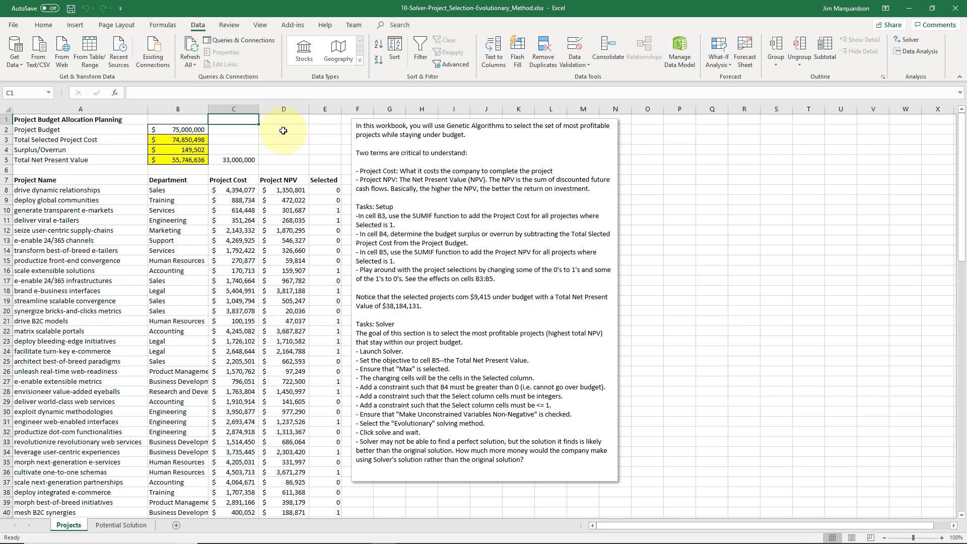
pyautogui.click(234, 139)
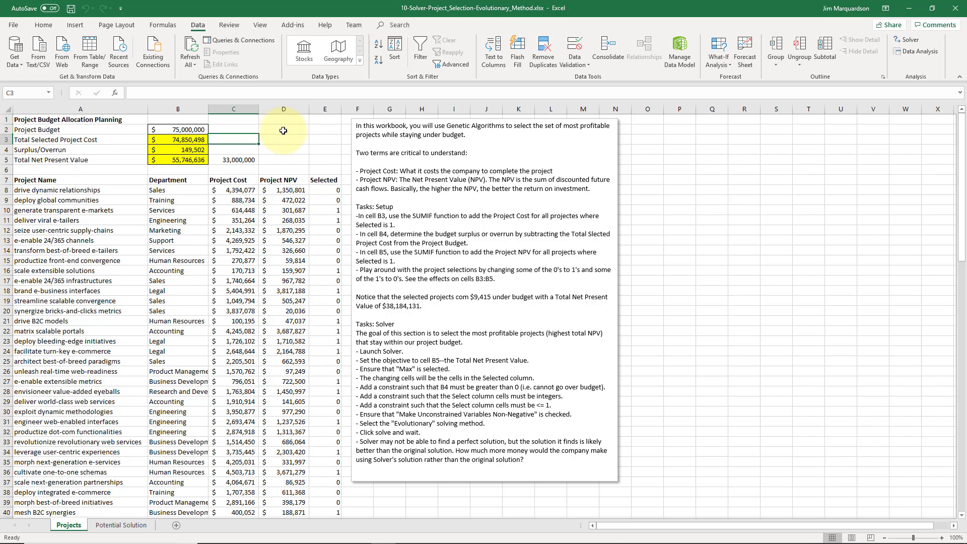
pyautogui.click(178, 159)
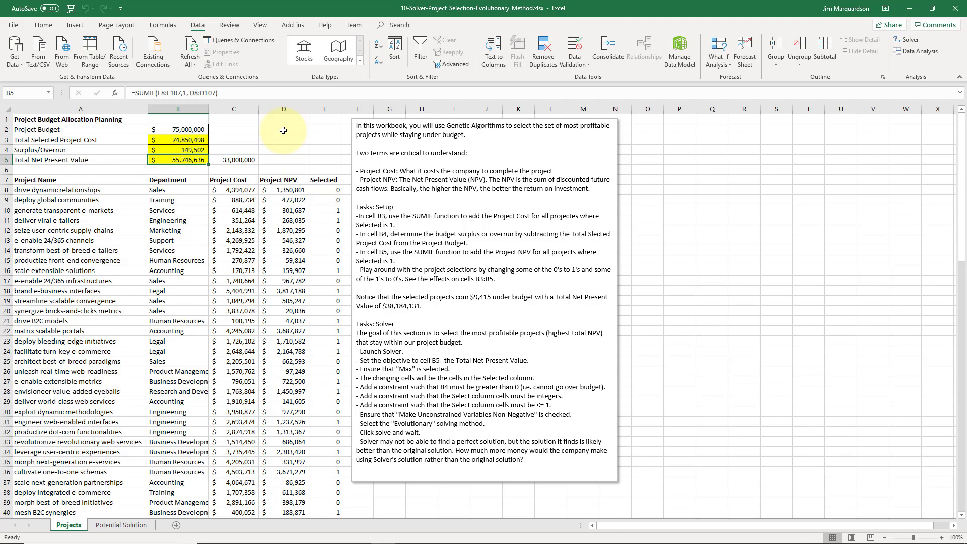
pyautogui.click(233, 159)
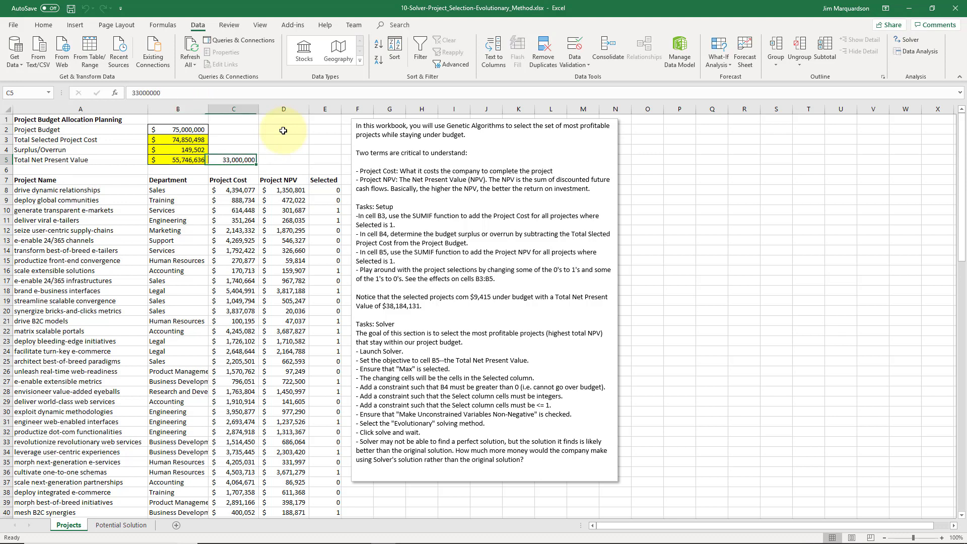
pyautogui.click(178, 159)
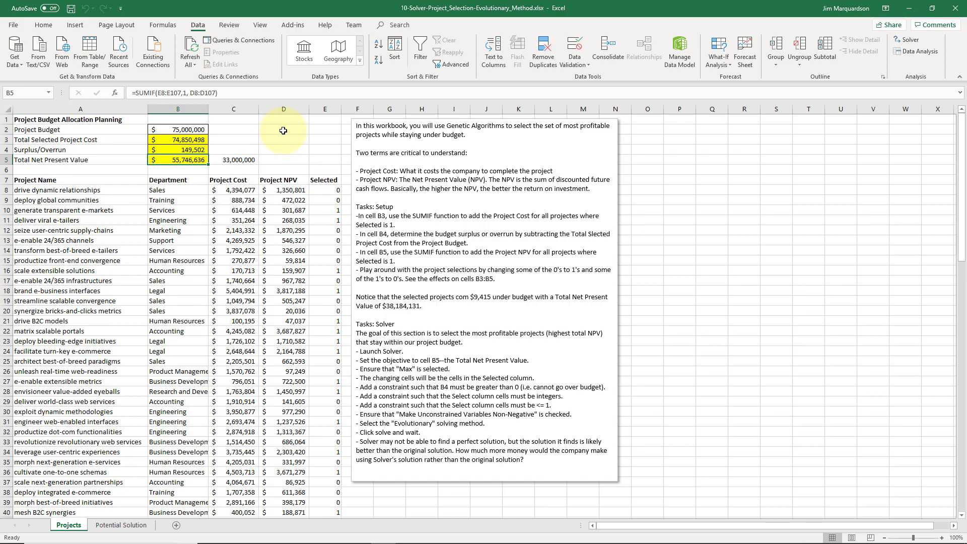
pyautogui.moveTo(277, 157)
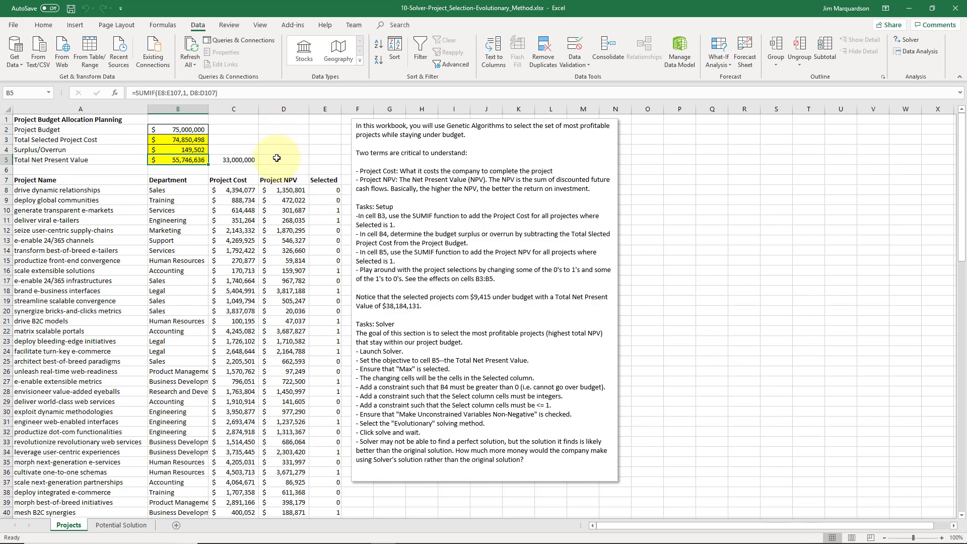